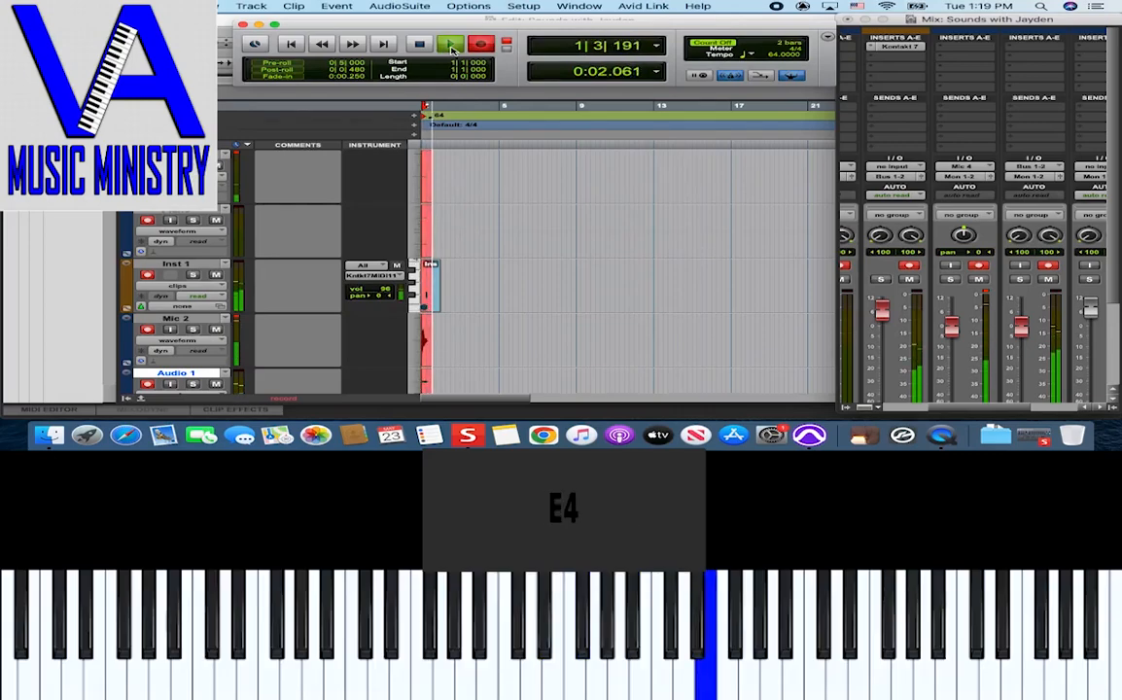
Play back the recorded piano phrase in the Pro Tools session, then stop playback.
click(451, 43)
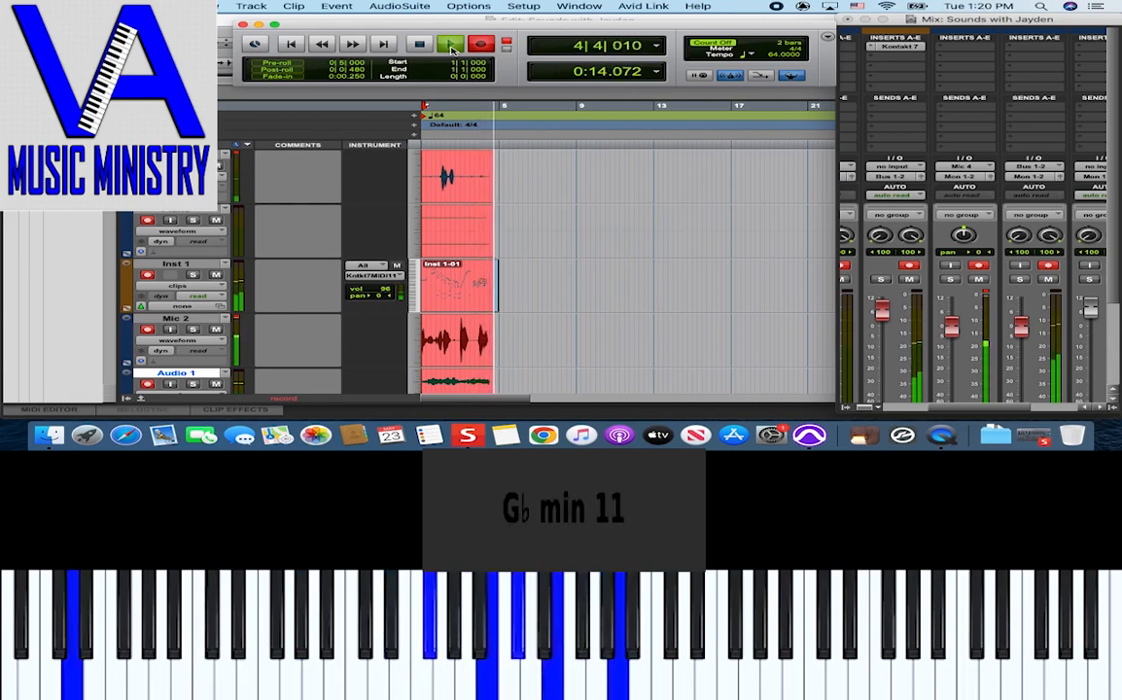
click(450, 44)
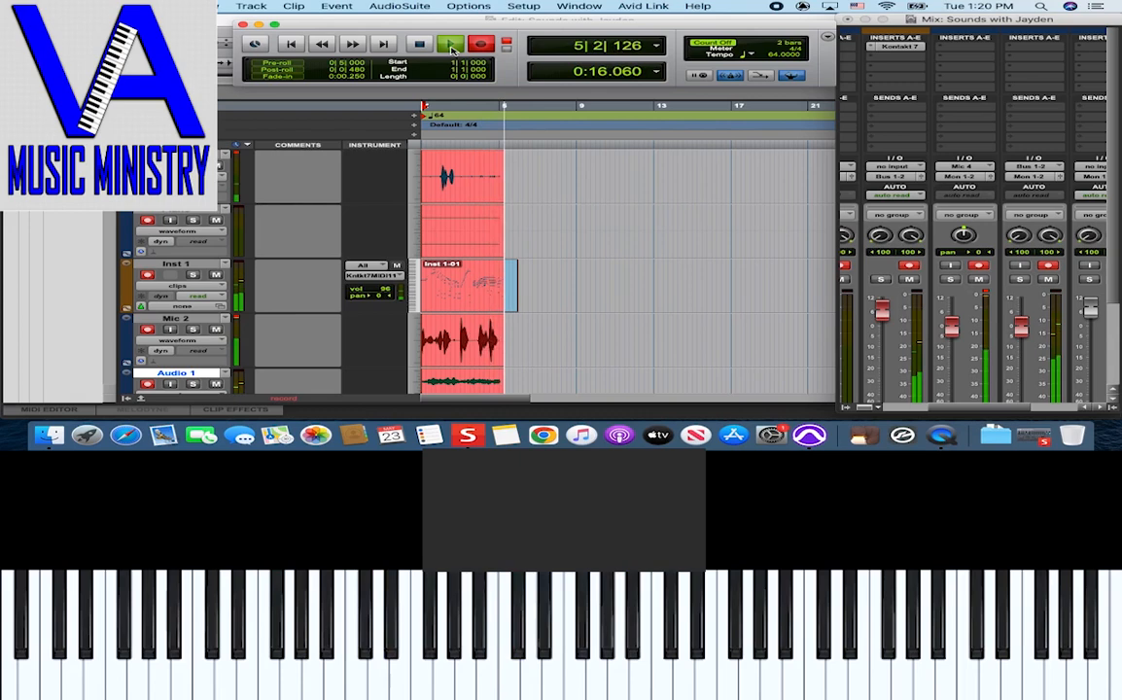
click(450, 45)
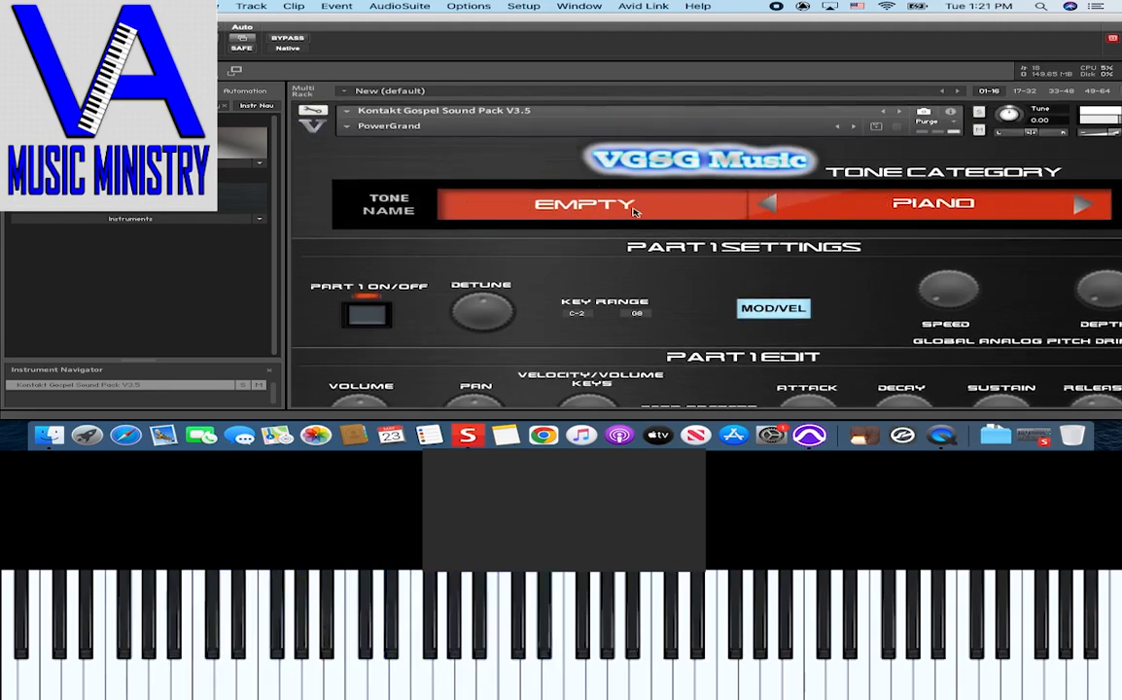
Switch the Gospel Sound Pack part selector to Part 2.
click(584, 205)
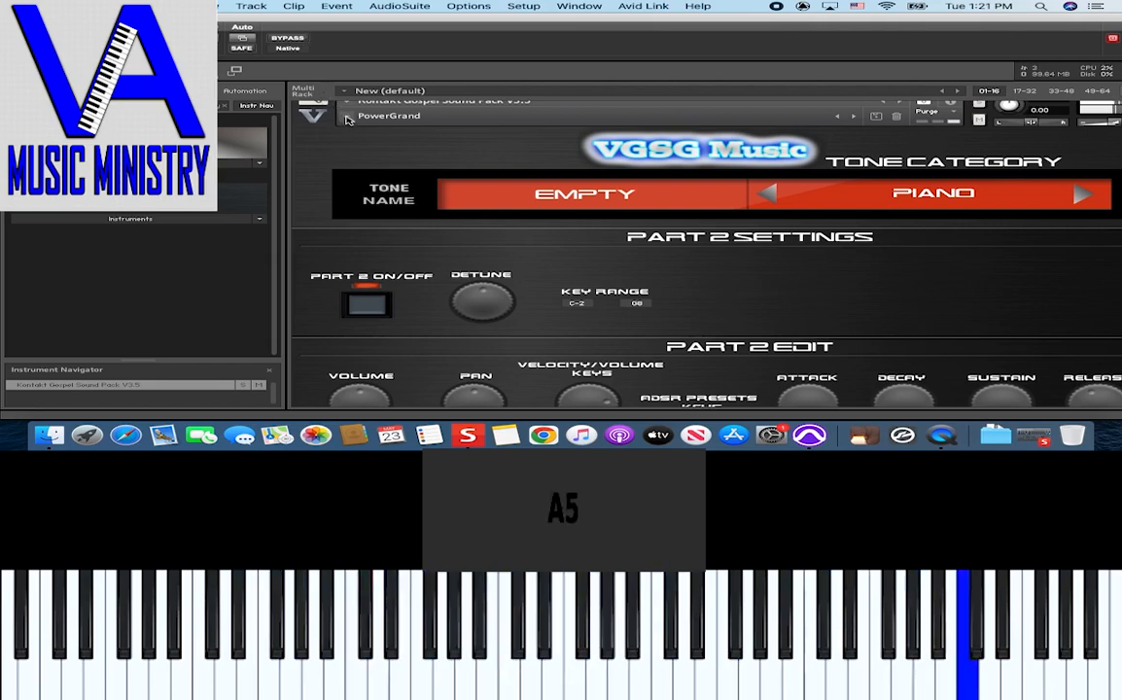
Audition the Full Grand and MK Rhodes presets, finishing on S700 Grand.
click(389, 115)
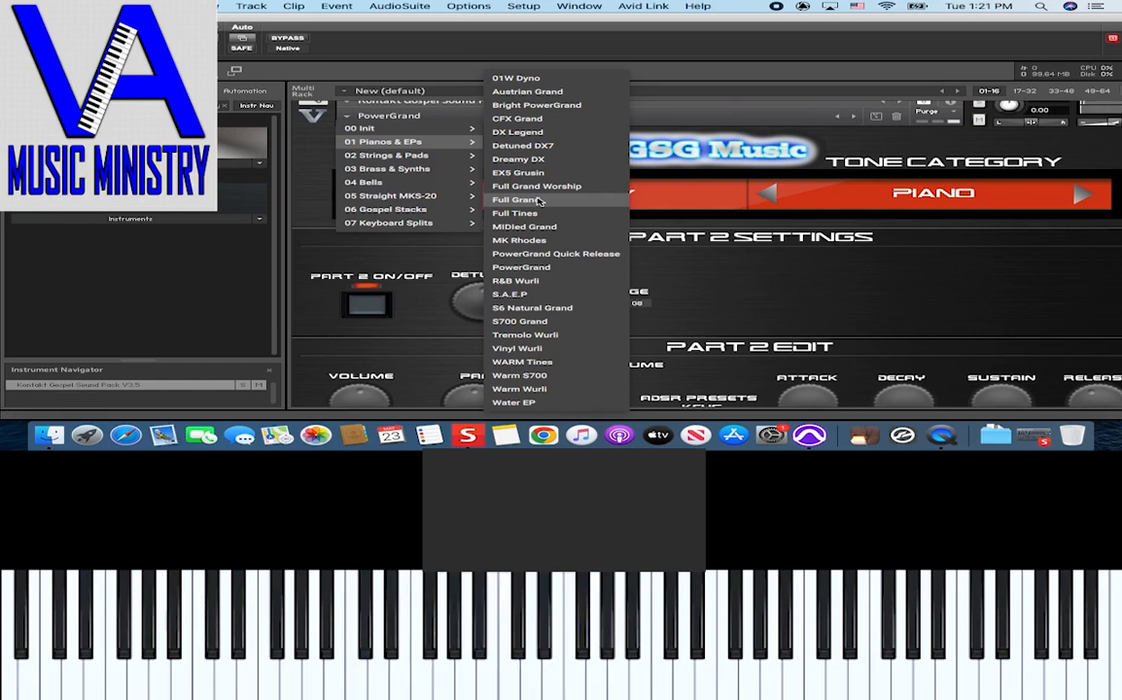
click(516, 200)
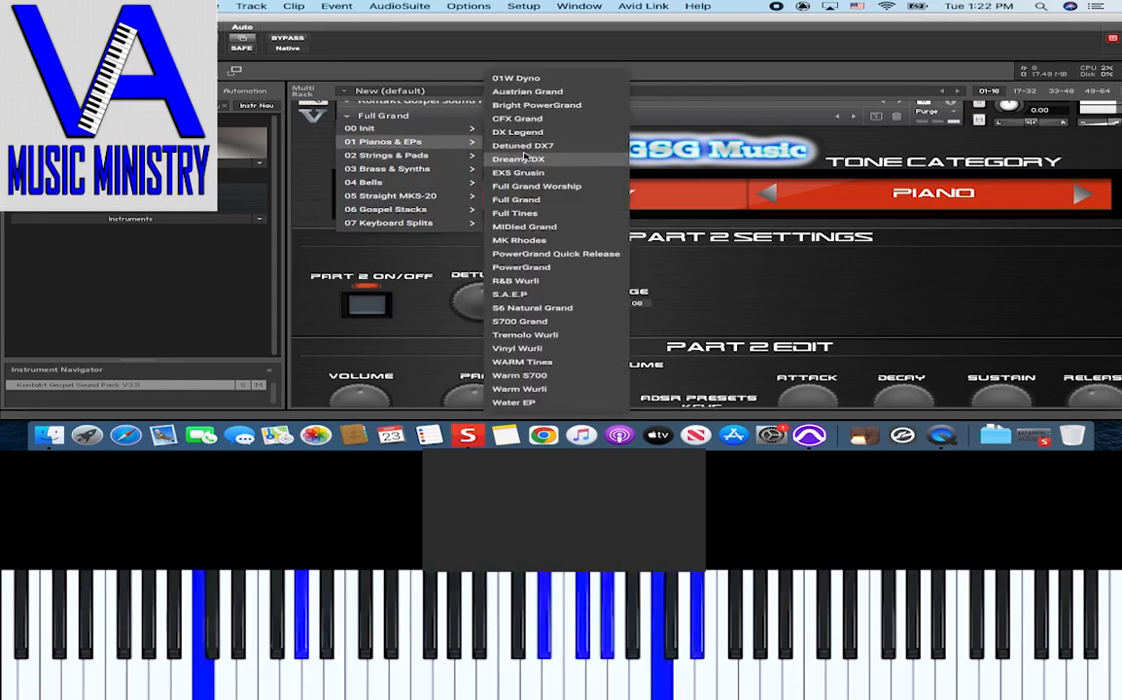
mouse_move(519, 240)
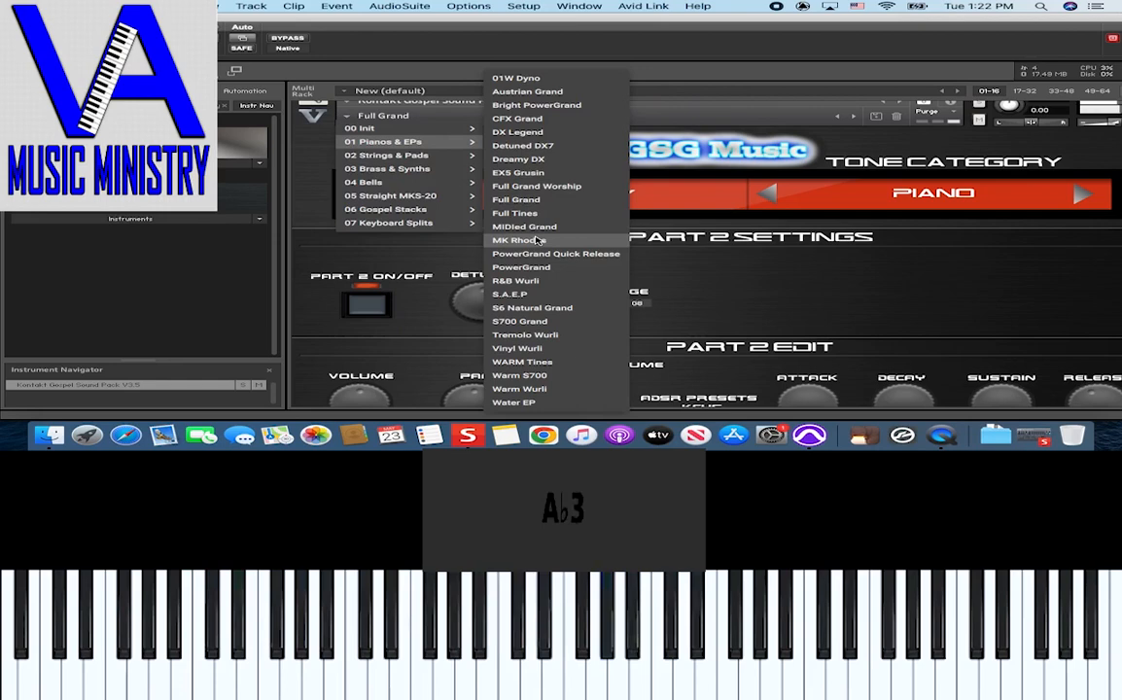
click(518, 240)
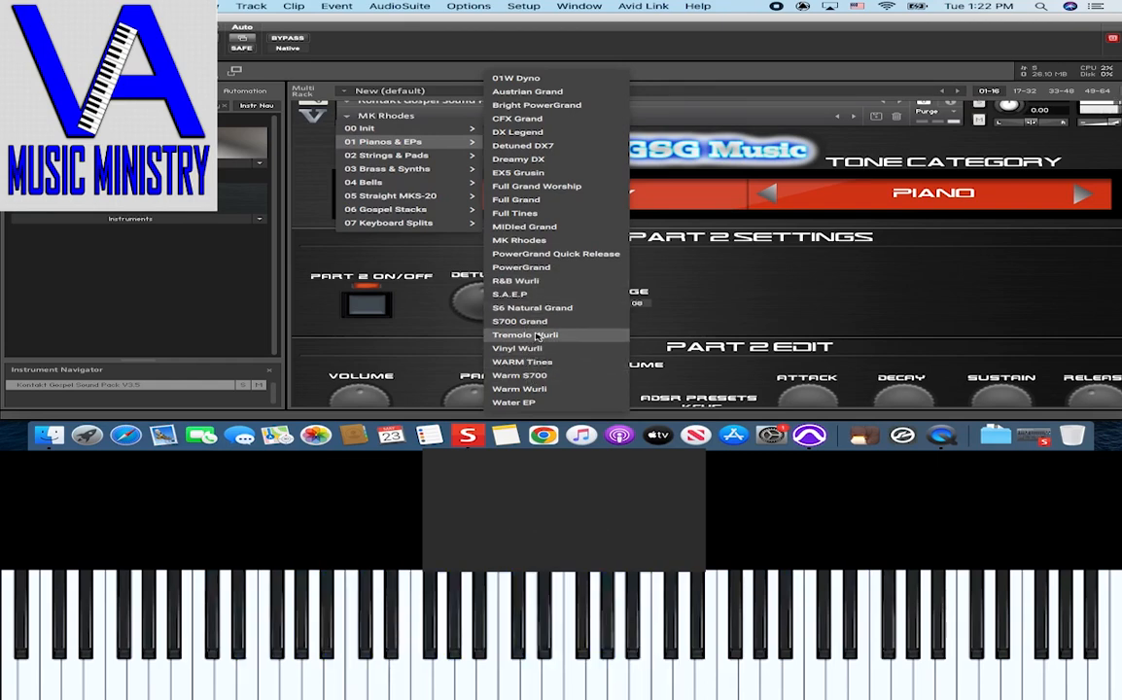
click(519, 321)
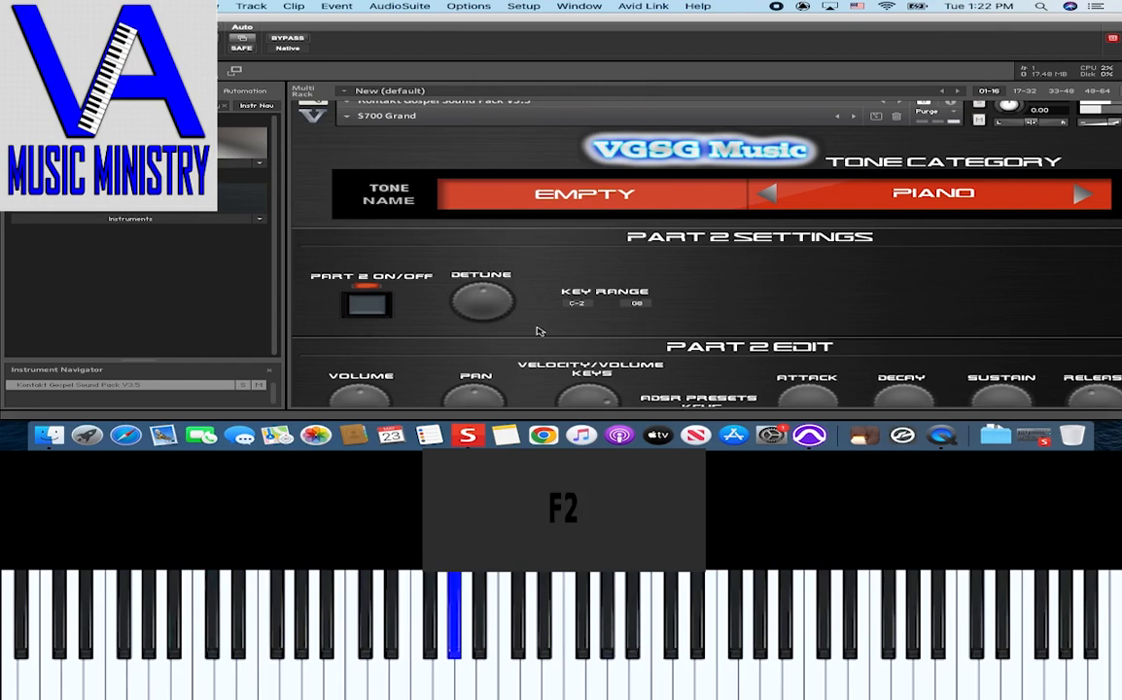
Load the Water EP preset from 01 Pianos & EPs and close the preset list.
click(348, 116)
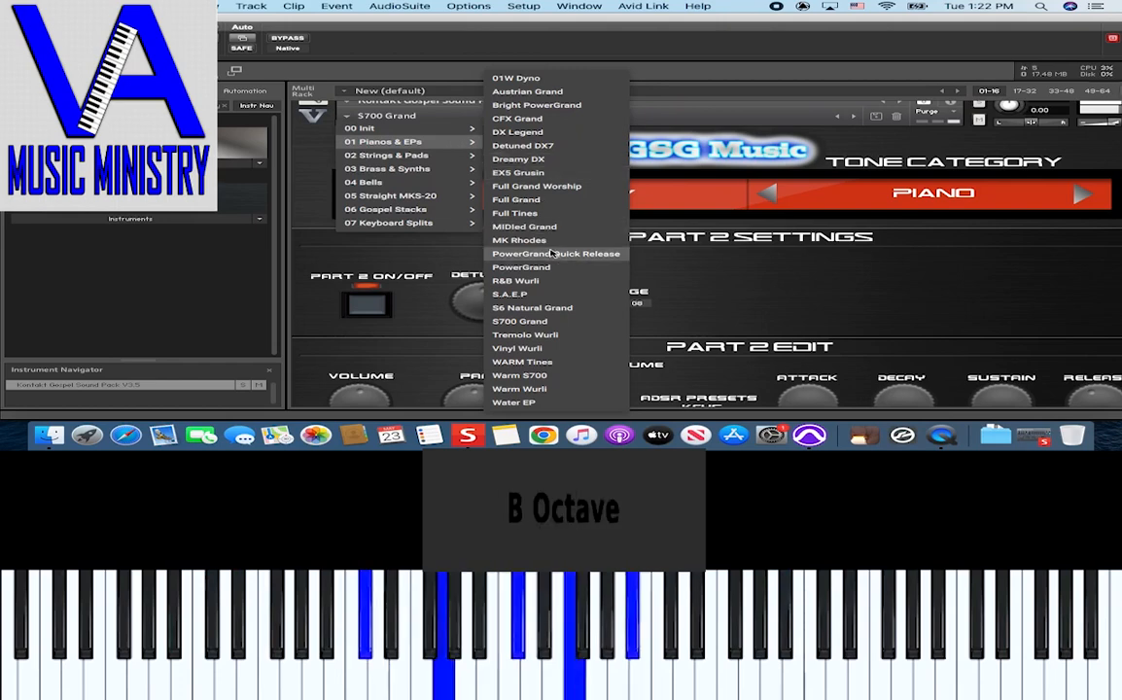
mouse_move(540, 388)
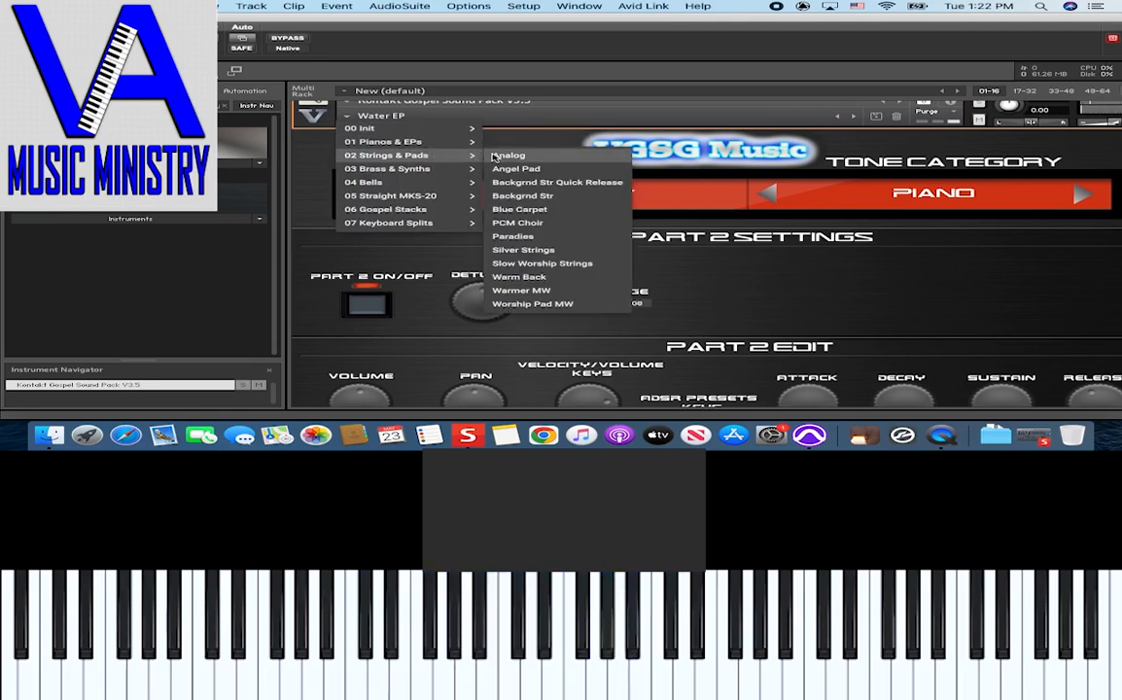
click(391, 633)
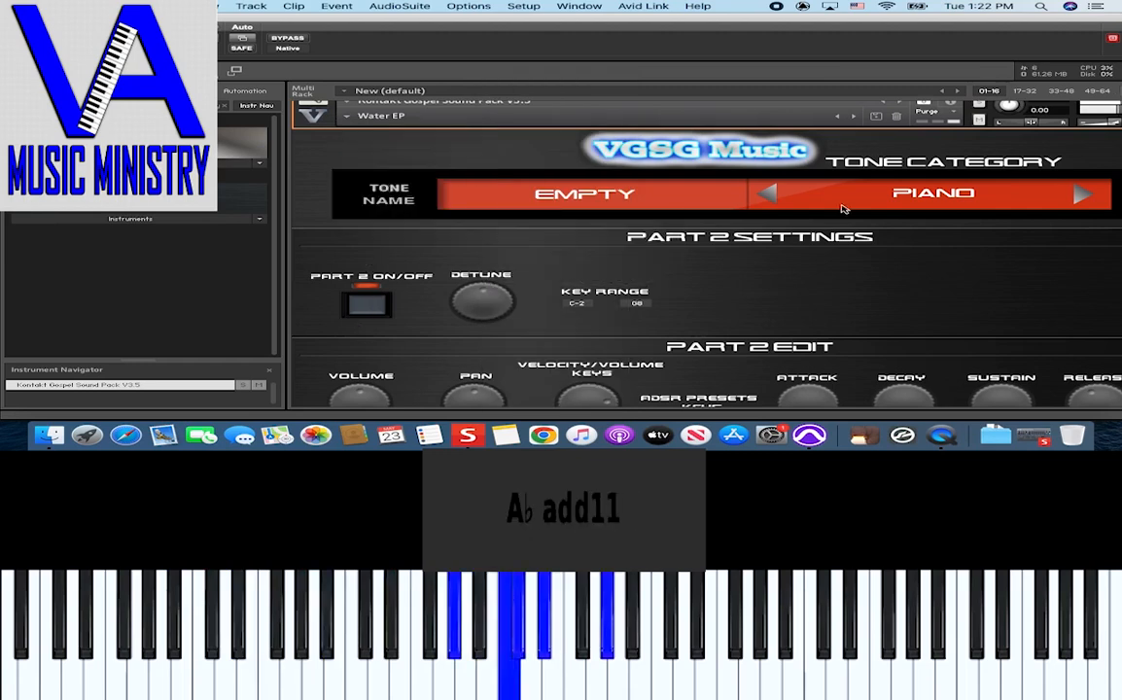
Set Part 2 to the Electric Piano category with MKS EP 2 Chorus, then show Part 1.
click(1084, 194)
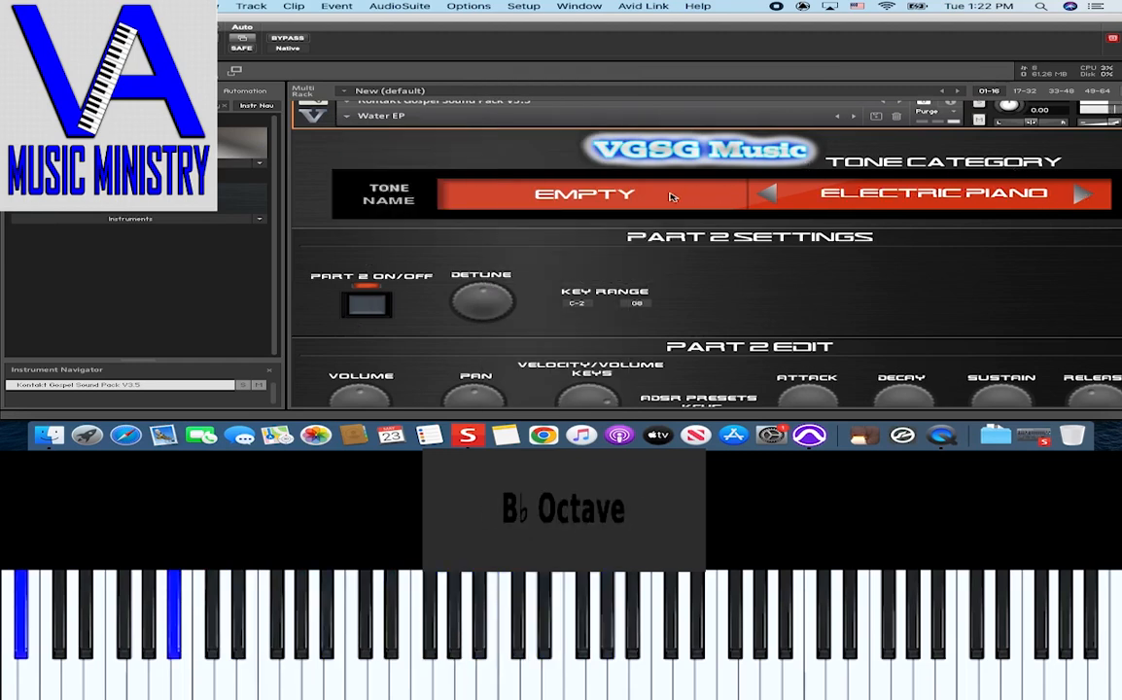
click(584, 193)
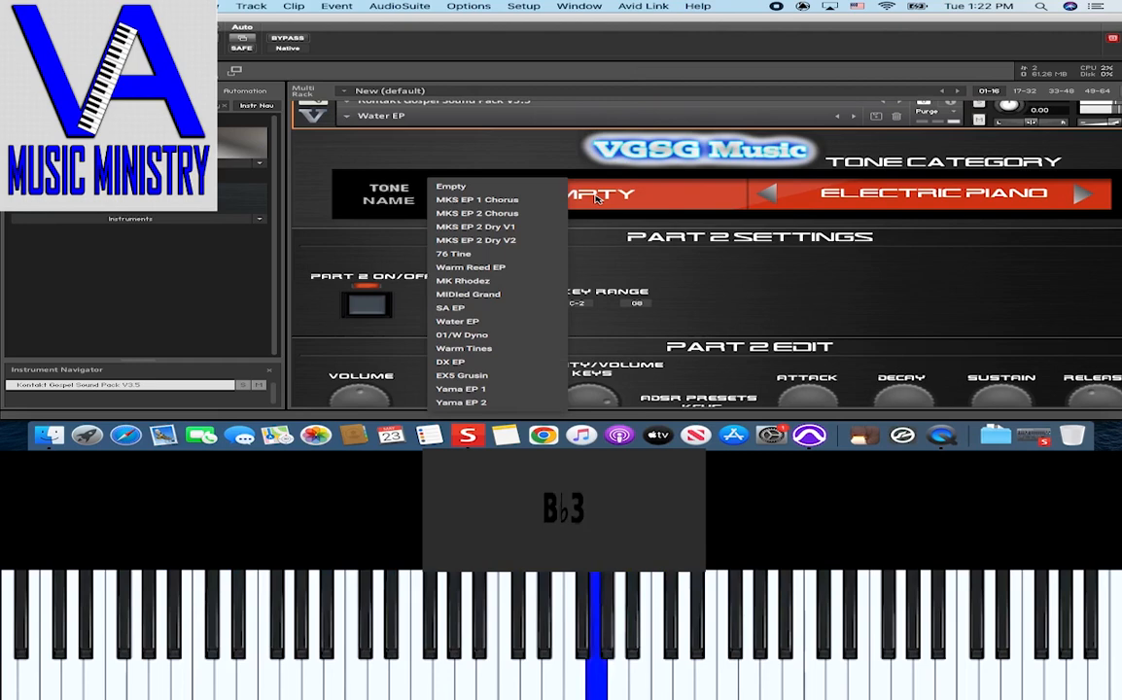
click(477, 213)
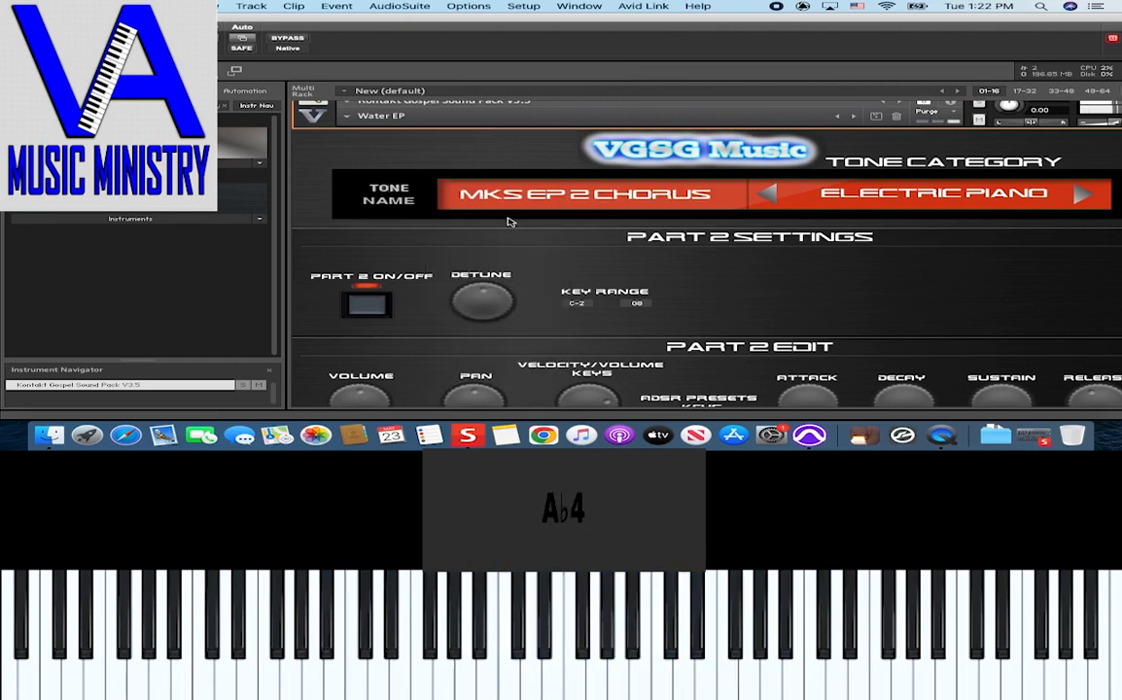
click(584, 632)
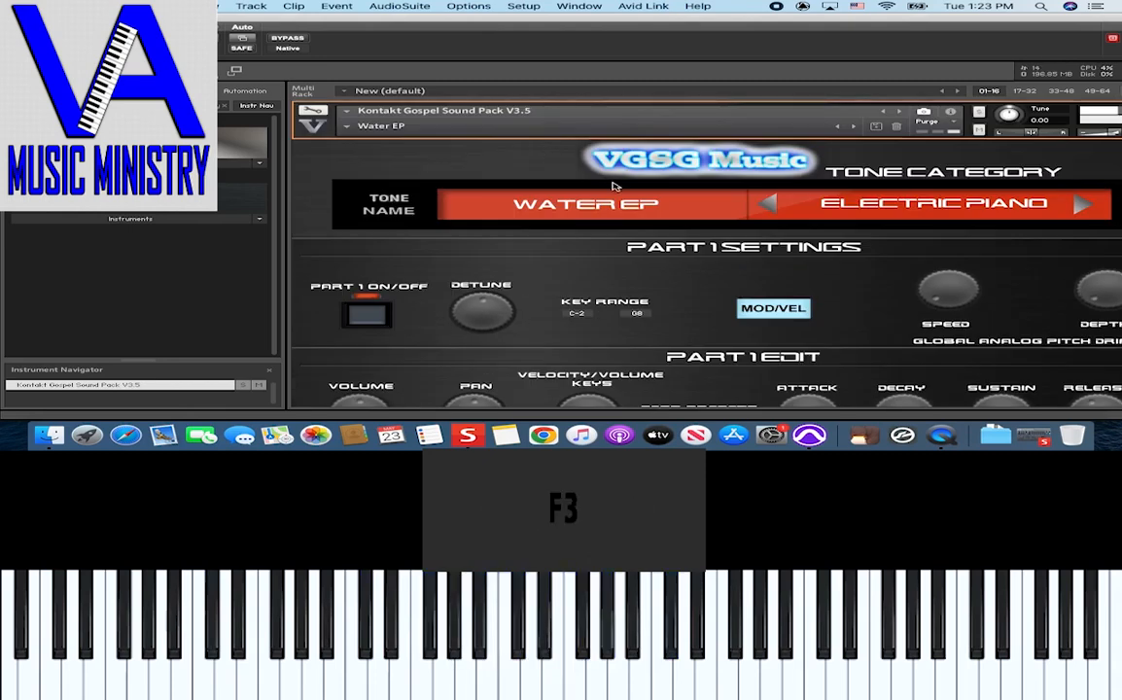
Set Part 1's tone to Empty, then choose the Warm Tines tone.
click(583, 205)
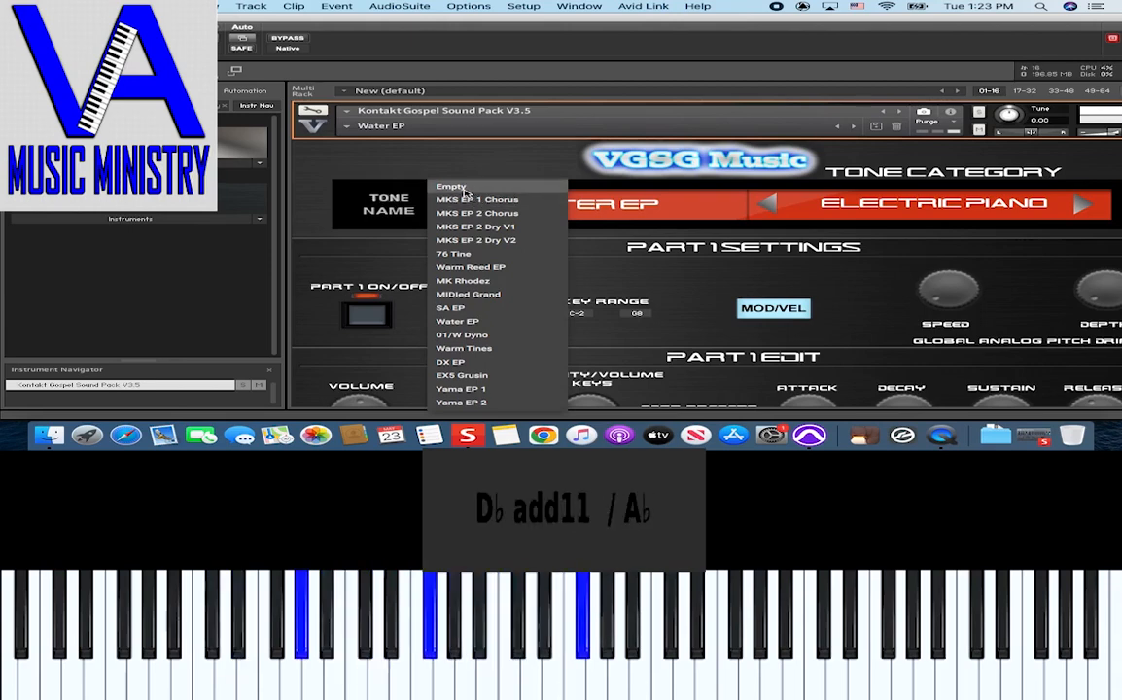
click(450, 186)
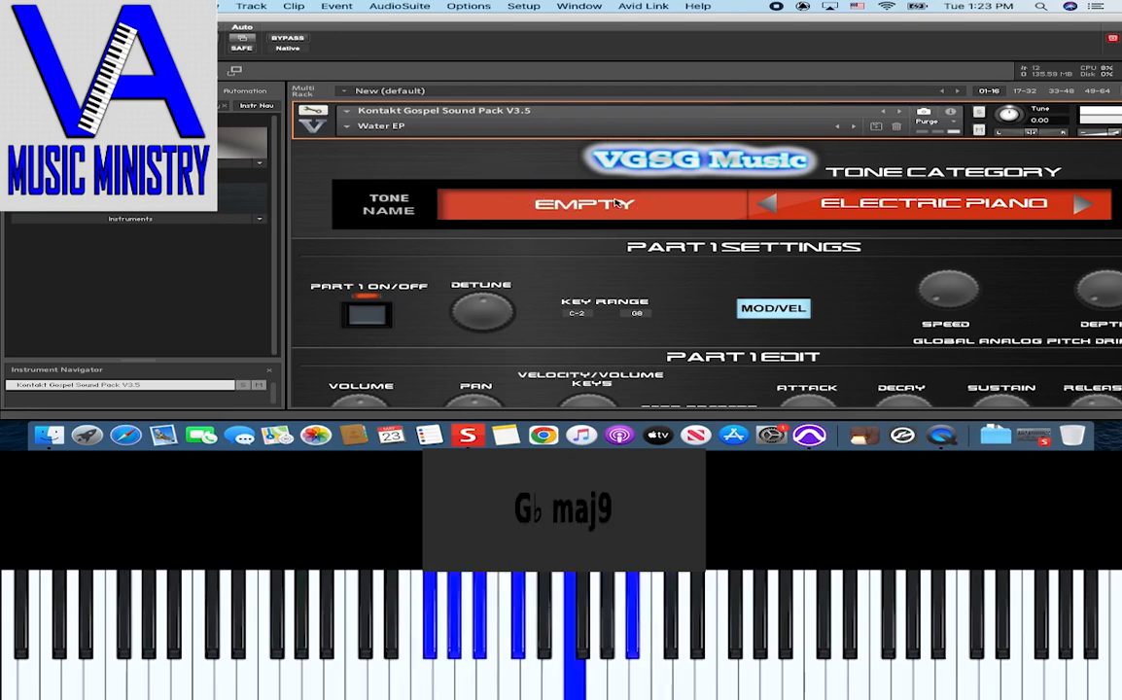
click(583, 204)
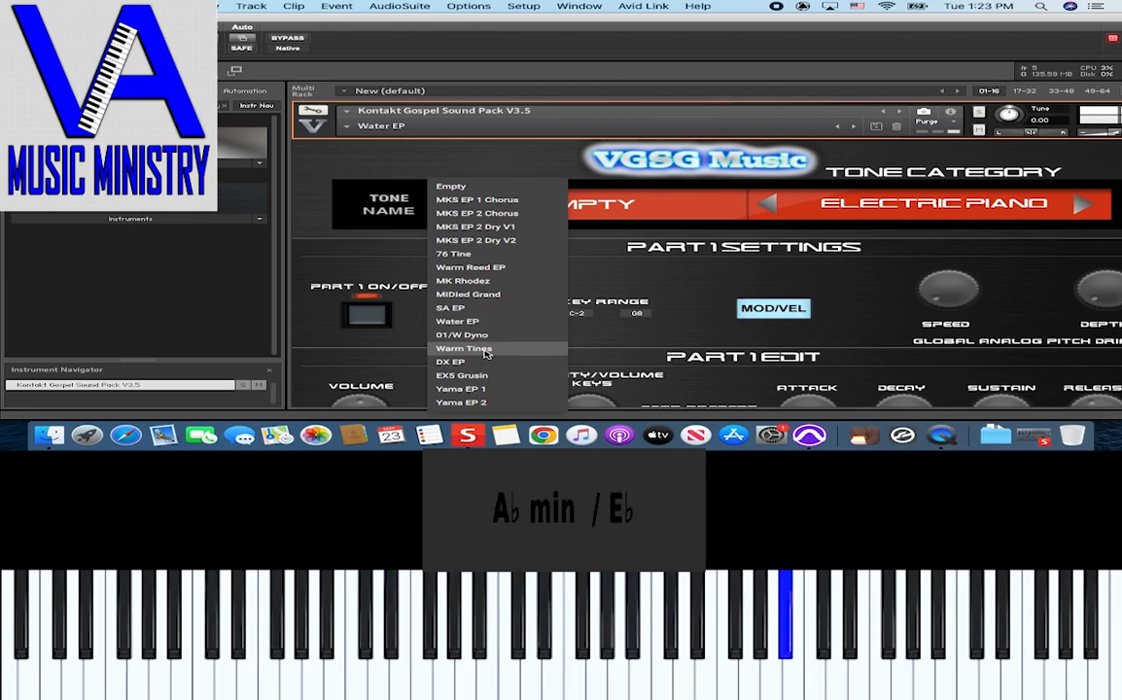
click(464, 348)
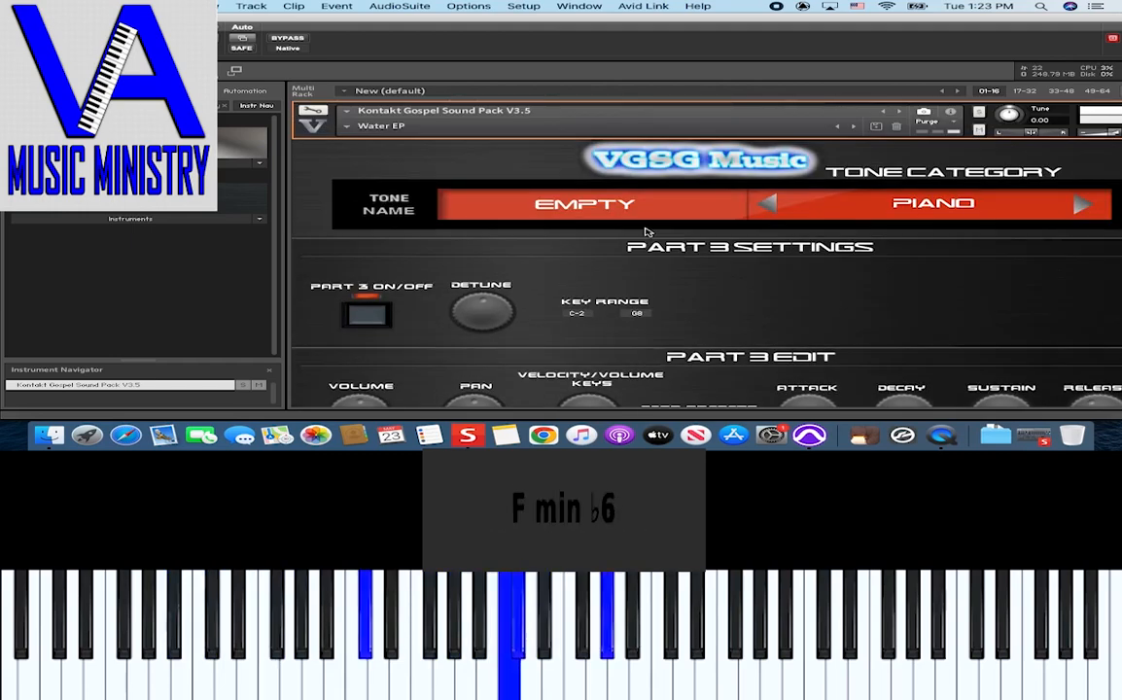
Step Part 3's tone category to Pads and choose the Analog tone.
click(1084, 204)
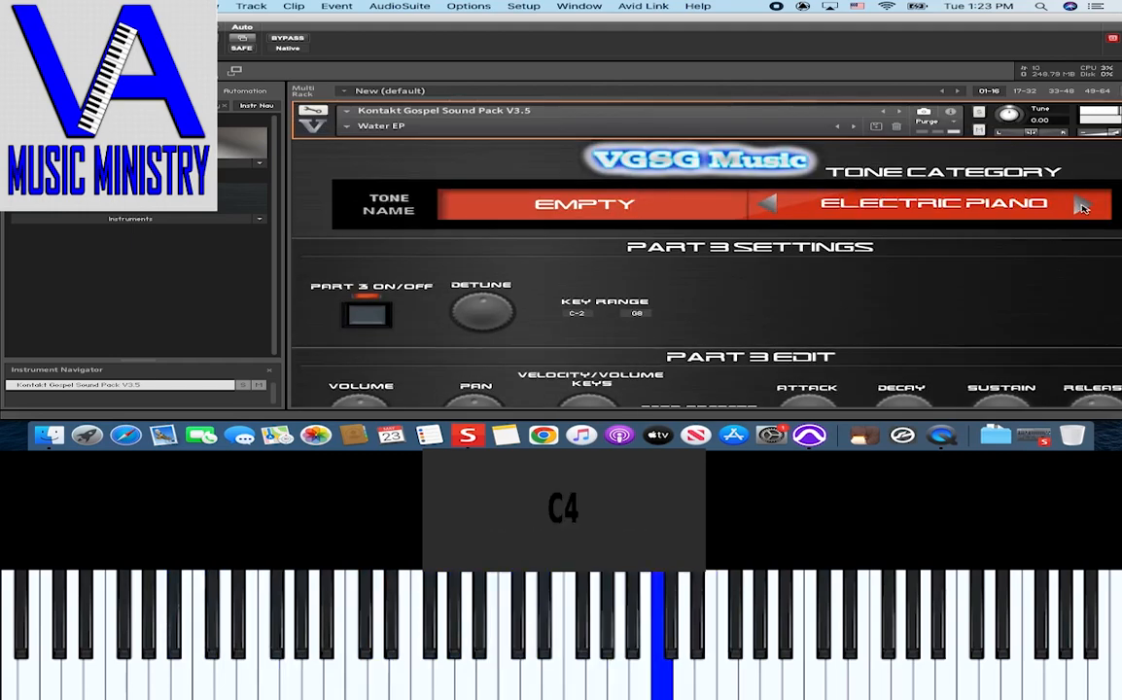
click(1083, 204)
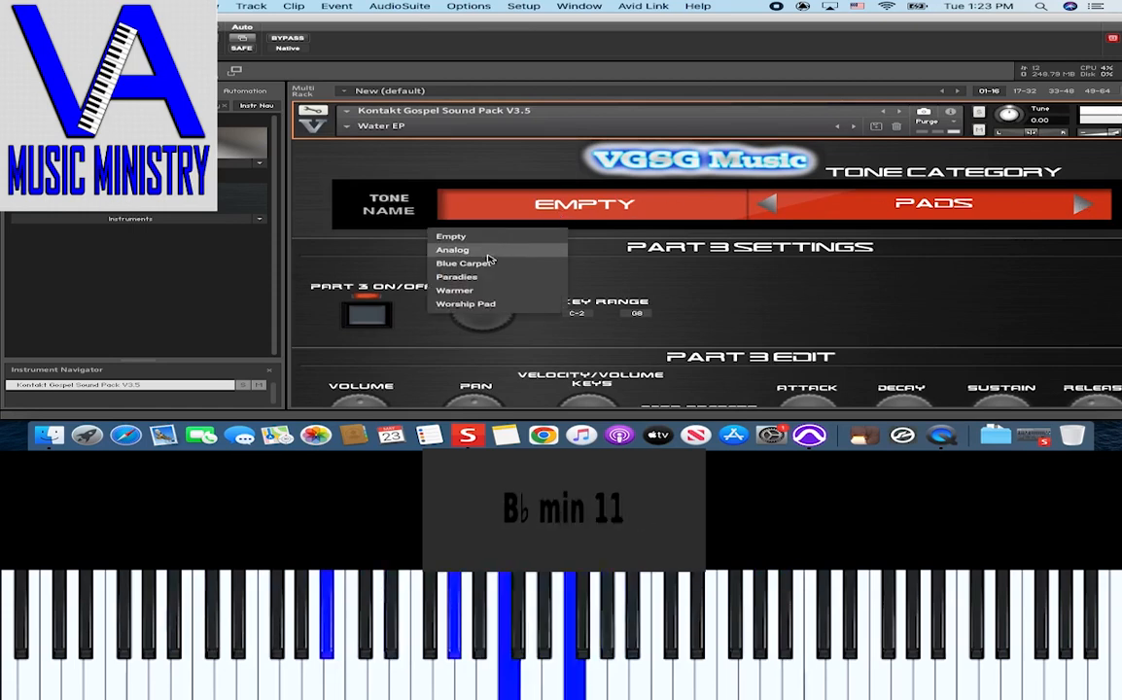
click(456, 276)
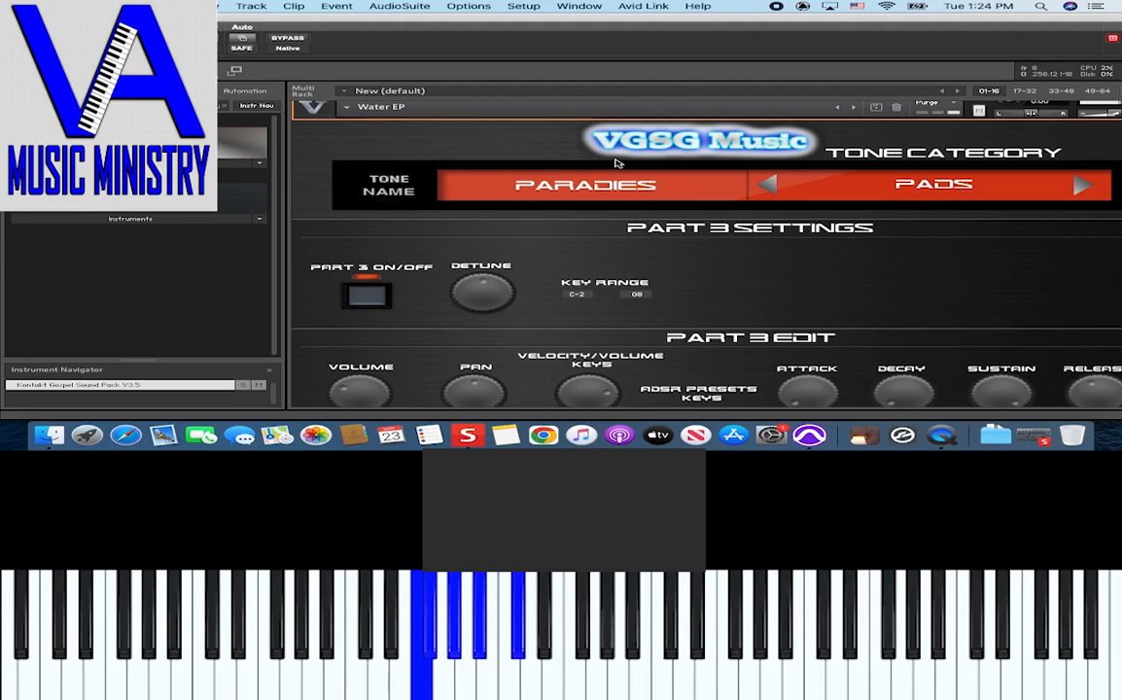
Try Part 3's Analog and Warmer tones, then move the category to Bells.
click(586, 185)
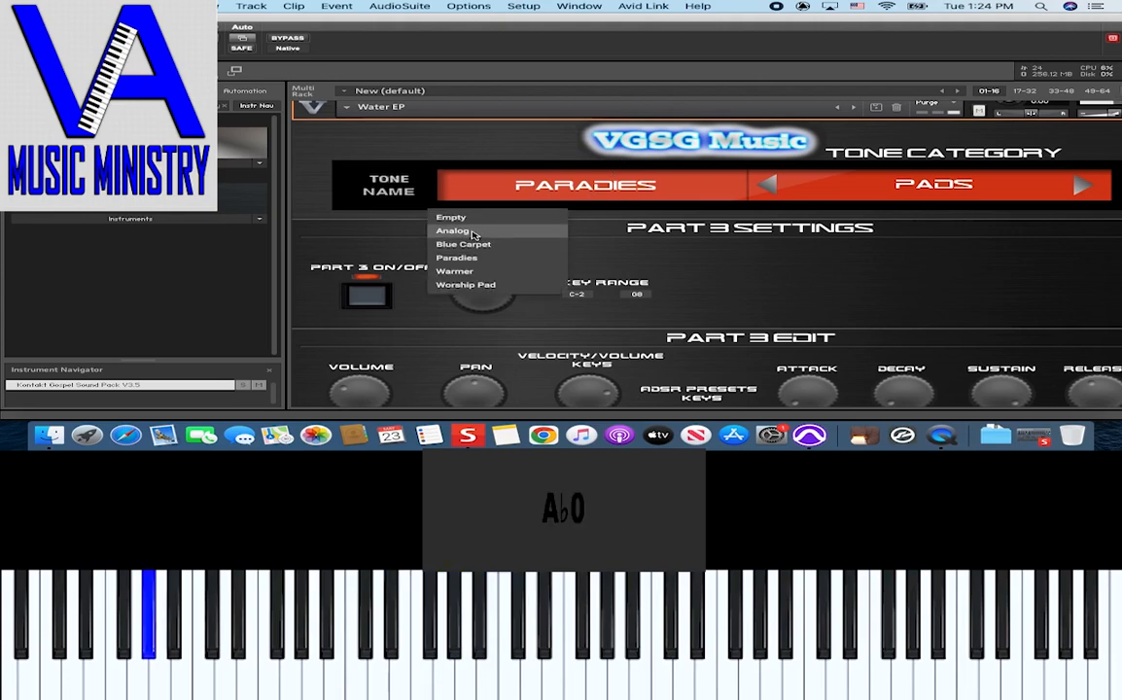
click(453, 230)
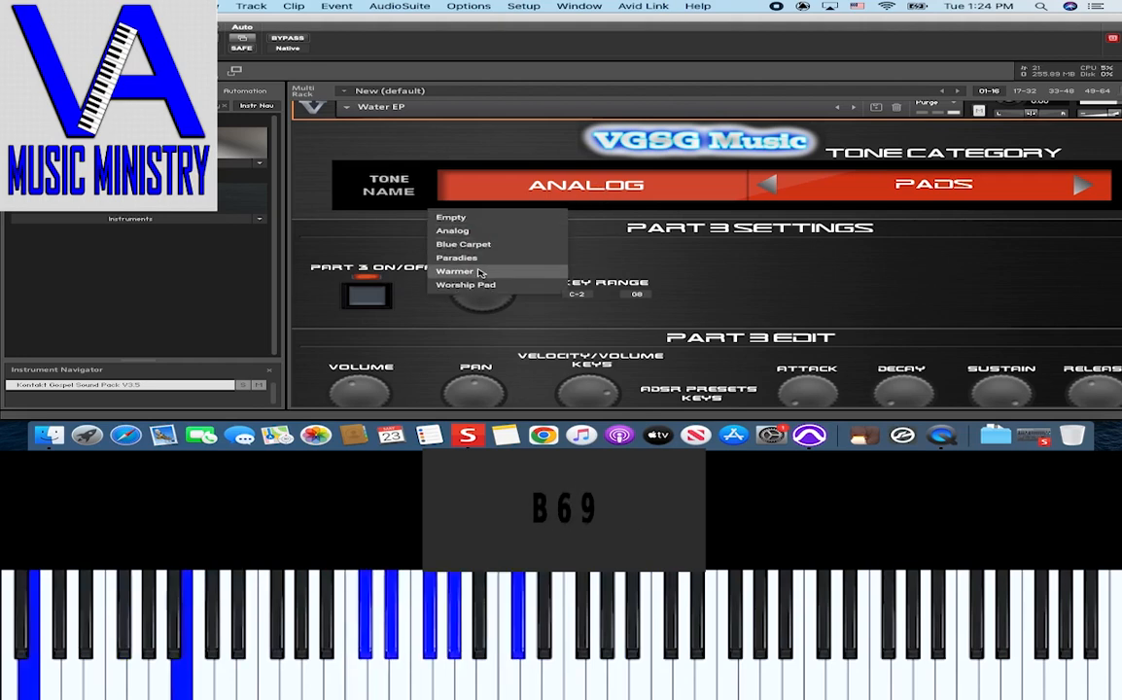
click(454, 271)
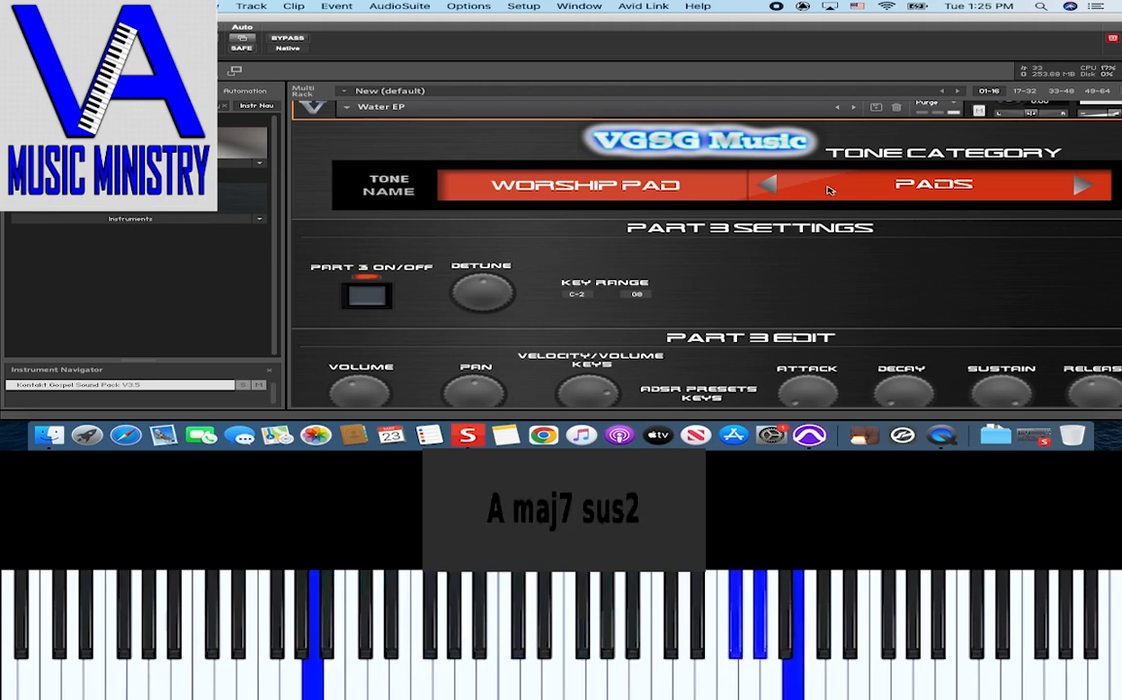
click(1083, 184)
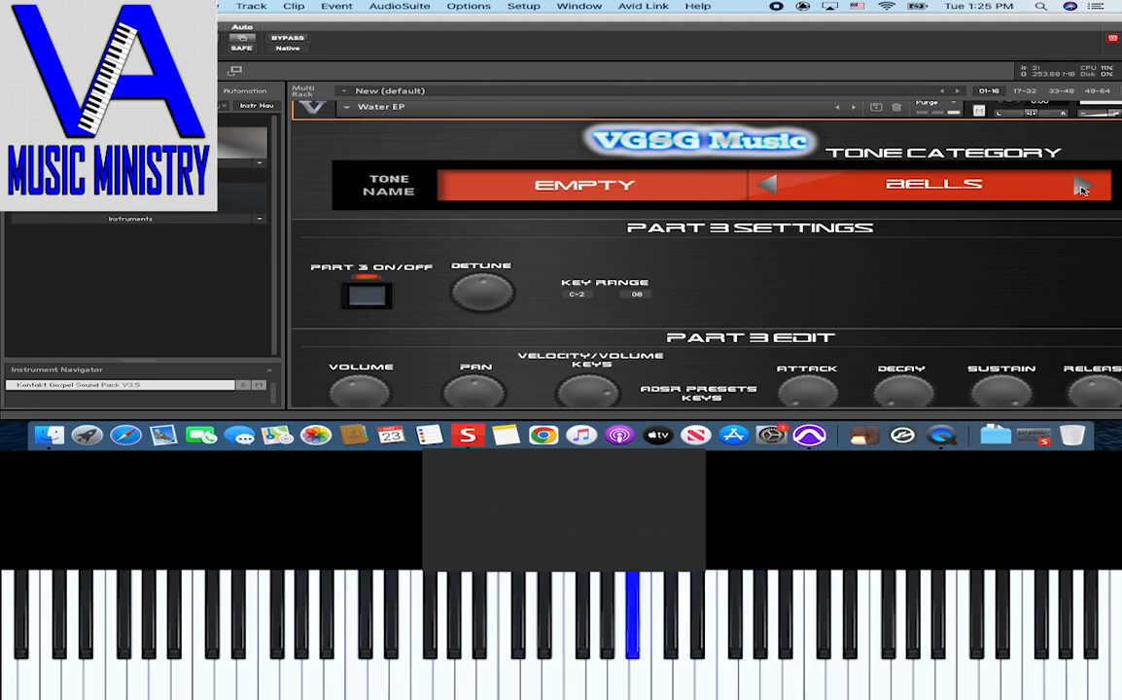
Return to Part 1 and bring up the 06 Gospel Stacks preset list.
click(1082, 187)
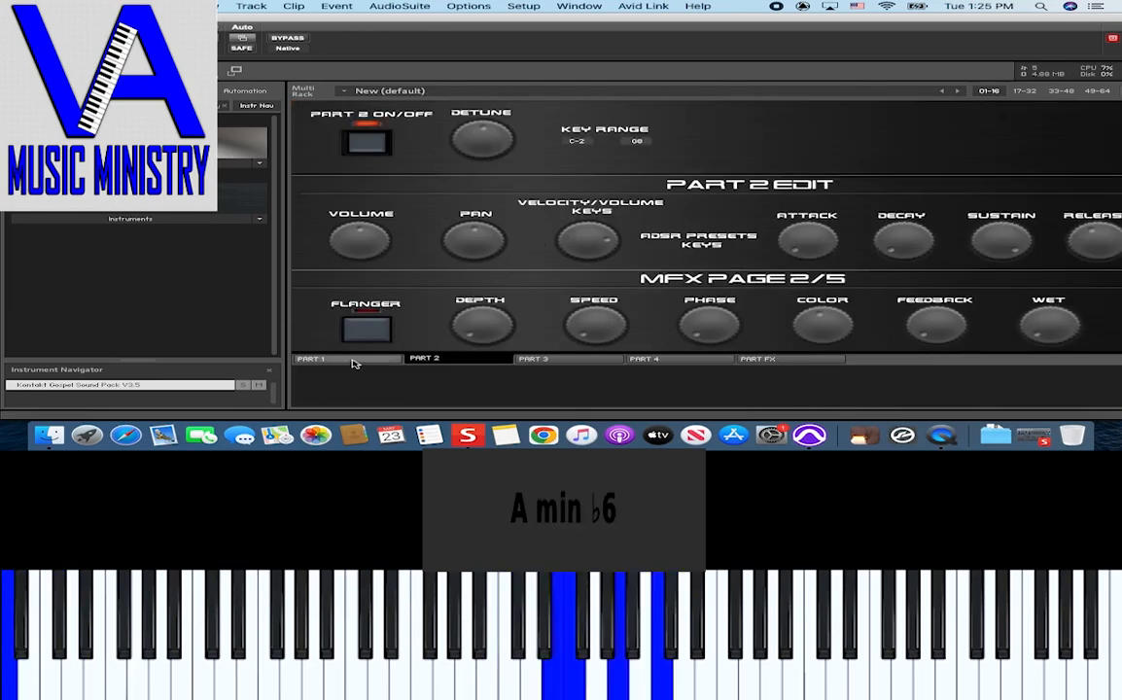
click(311, 359)
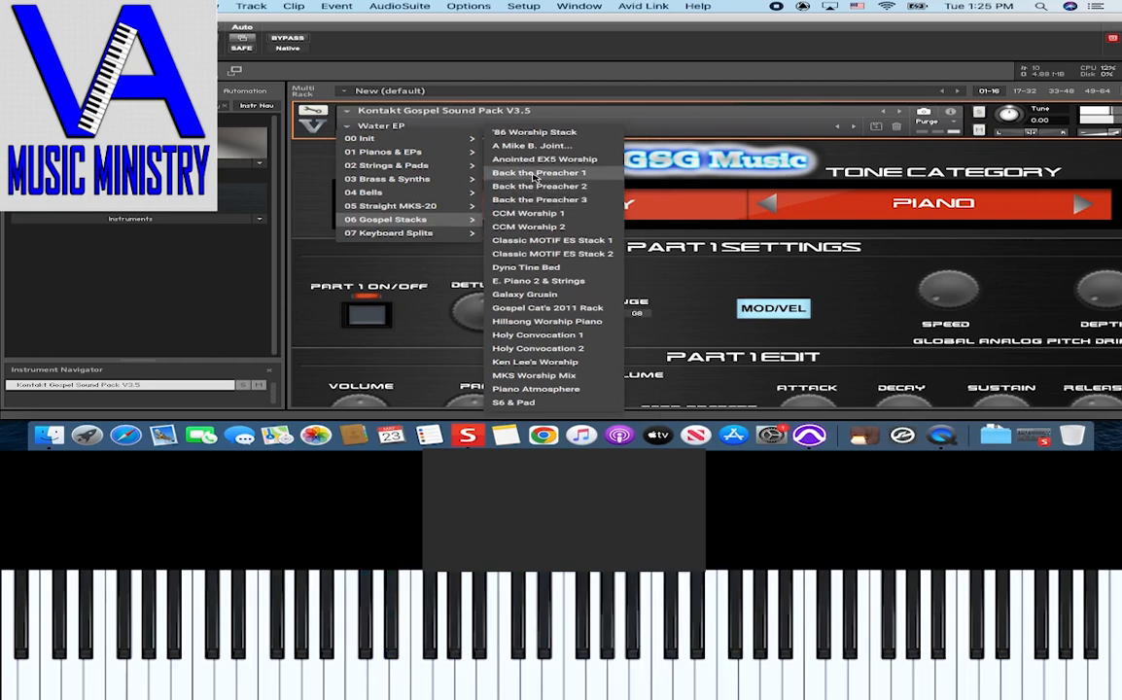
Load the Back the Preacher 1 preset and reopen the preset list.
click(538, 172)
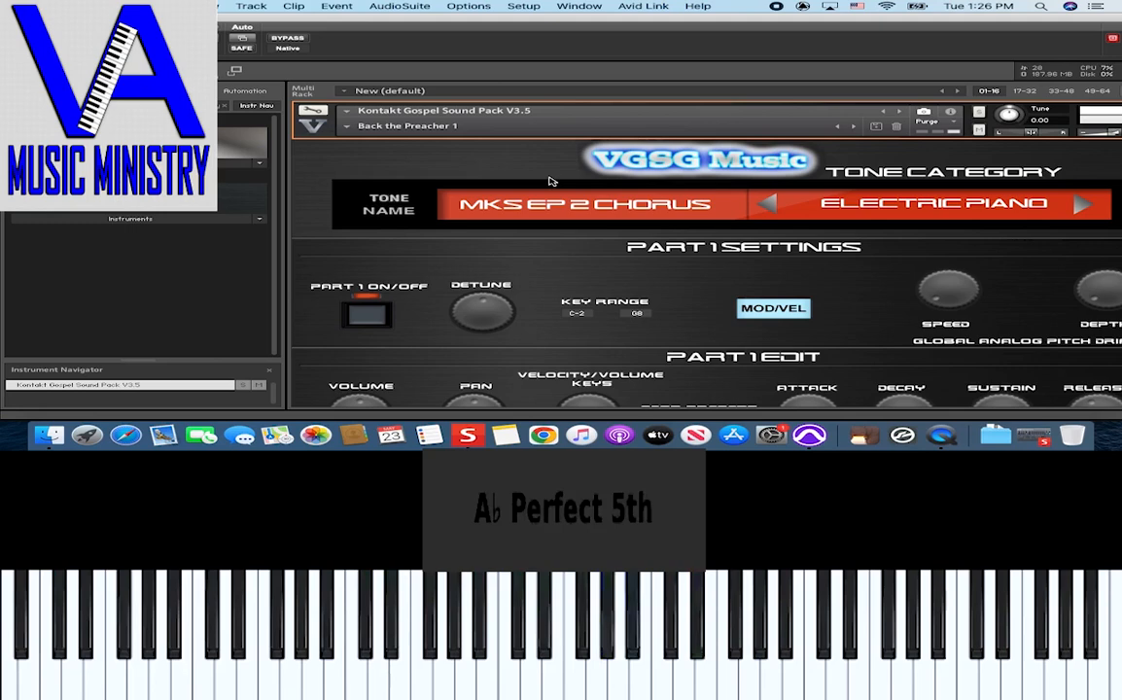
click(574, 632)
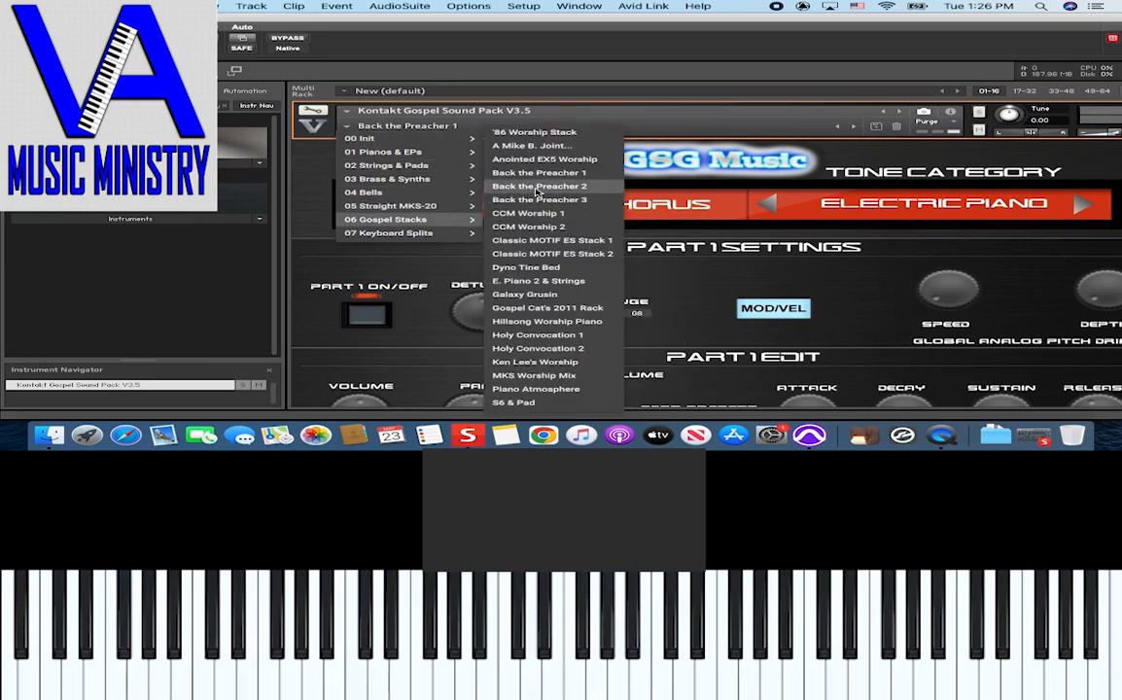
Load Back the Preacher 2, then Back the Preacher 3 from 06 Gospel Stacks.
click(540, 186)
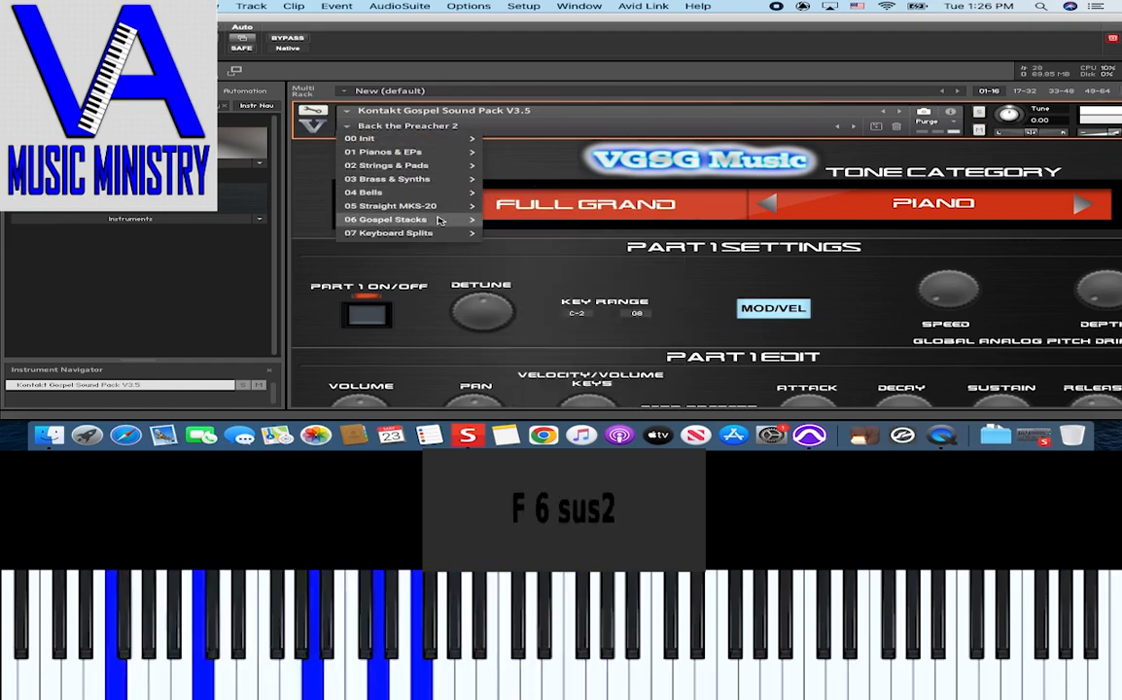
click(389, 219)
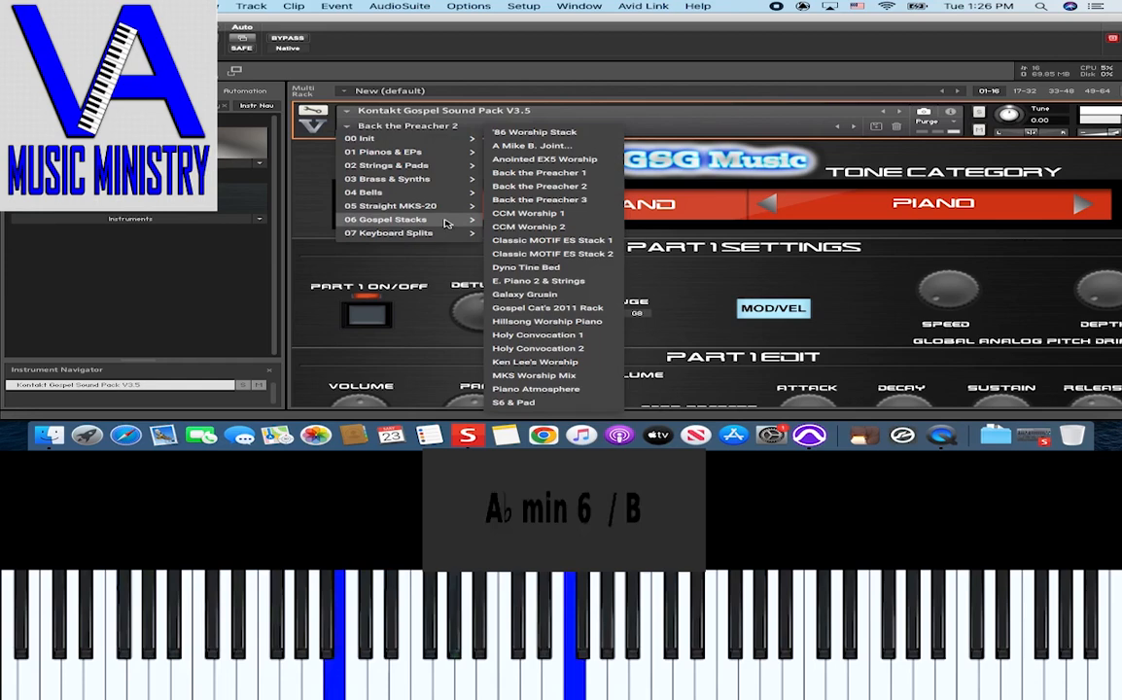
click(539, 199)
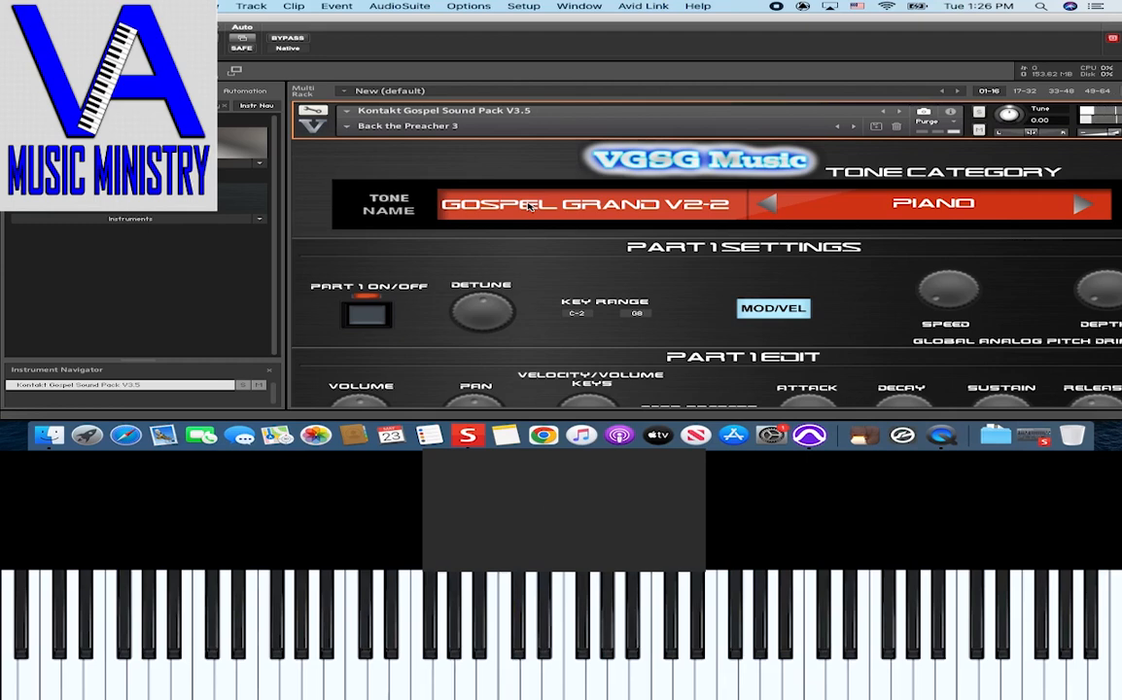
click(423, 633)
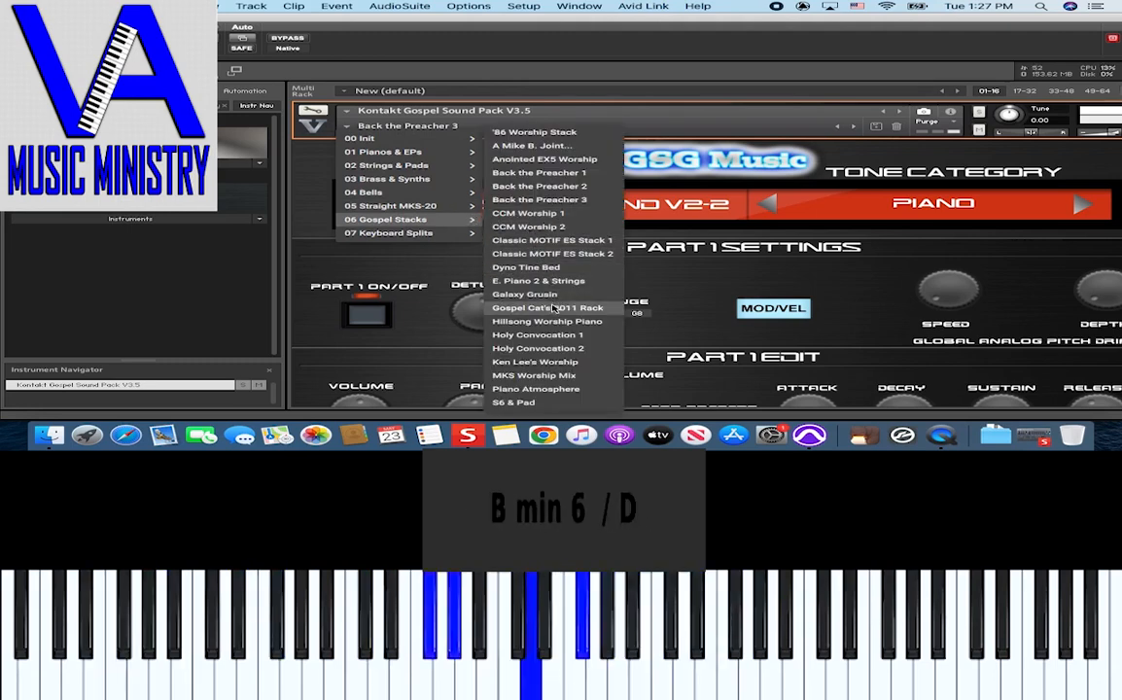
mouse_move(536, 334)
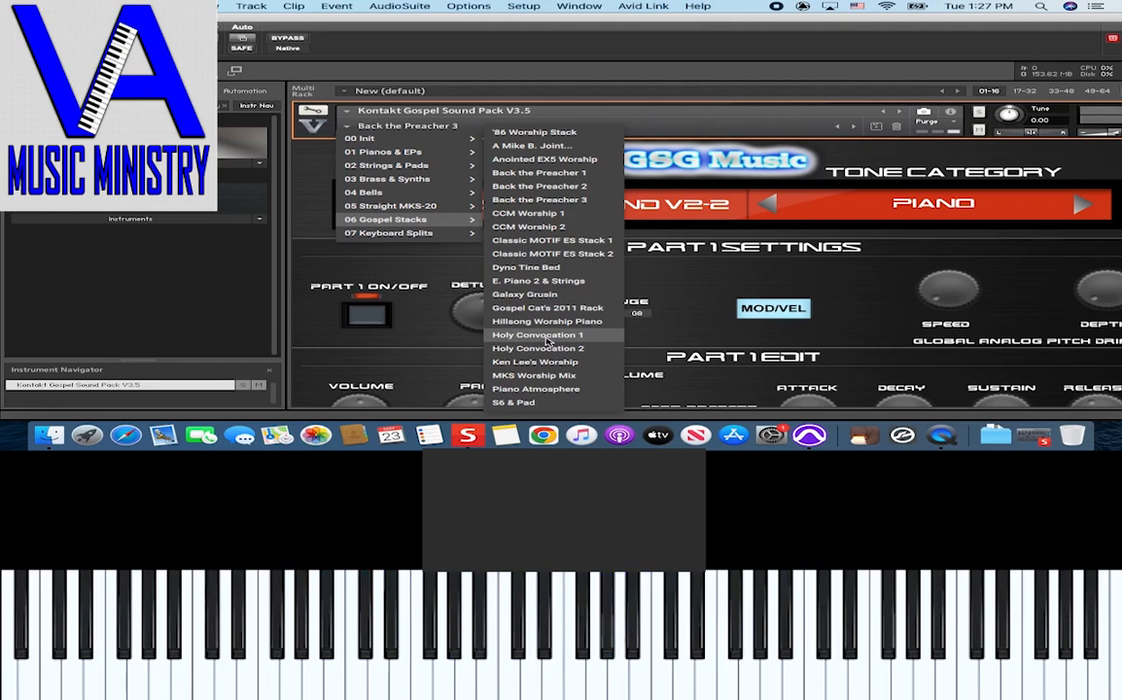
Load Holy Convocation 1, then Gospel Cat's 2011 Rack, and reopen the Gospel Stacks list.
click(537, 335)
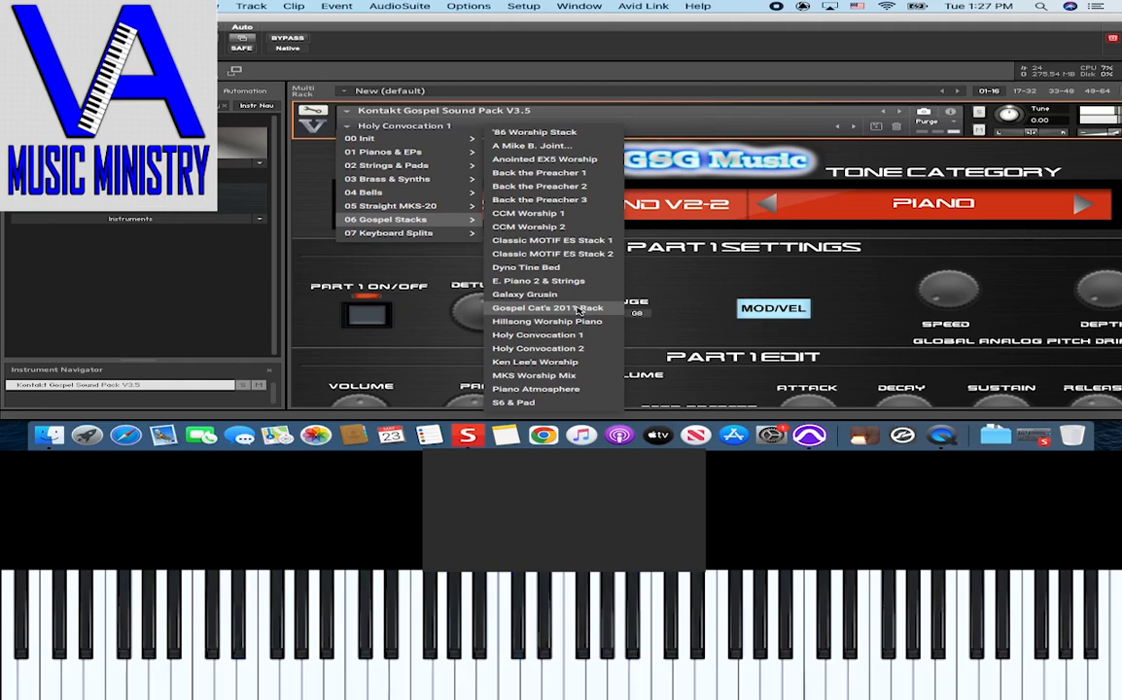
click(549, 307)
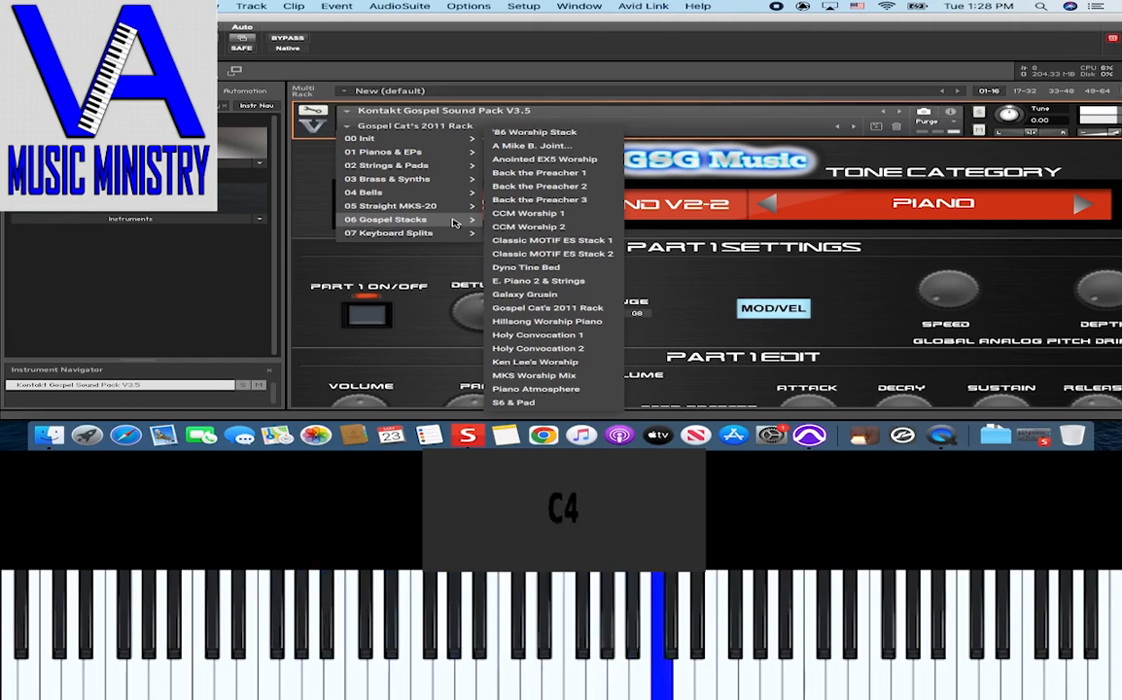
click(574, 632)
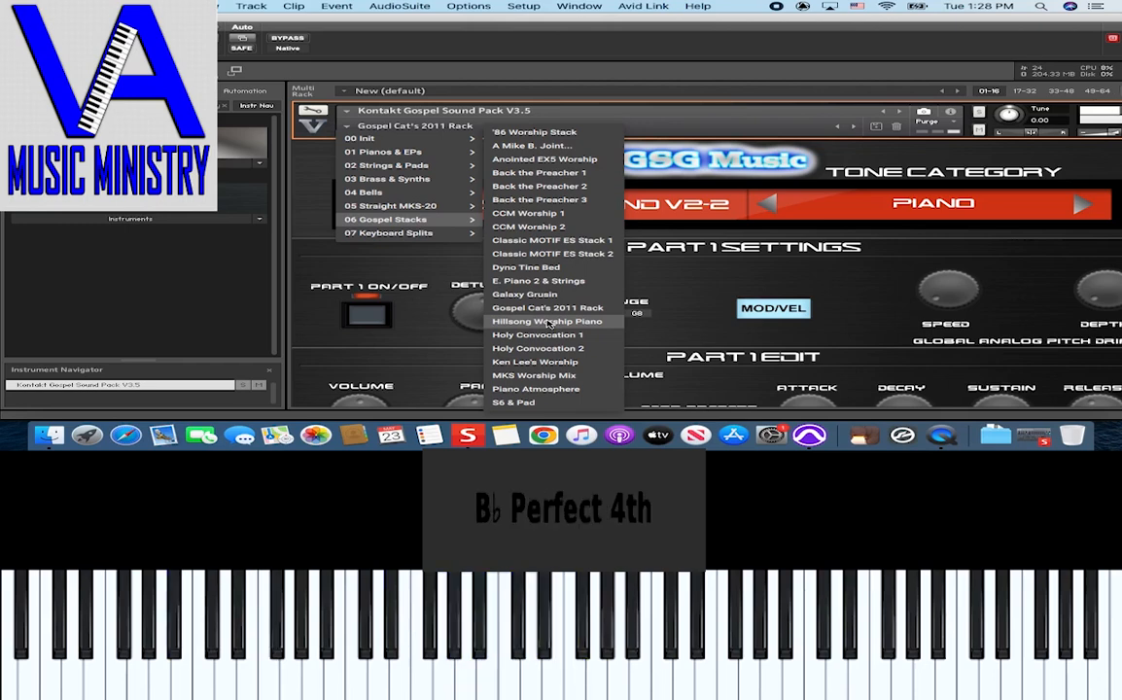
Load the Hillsong Worship Piano preset from 06 Gospel Stacks and hear its Austrian Grand tone.
click(547, 321)
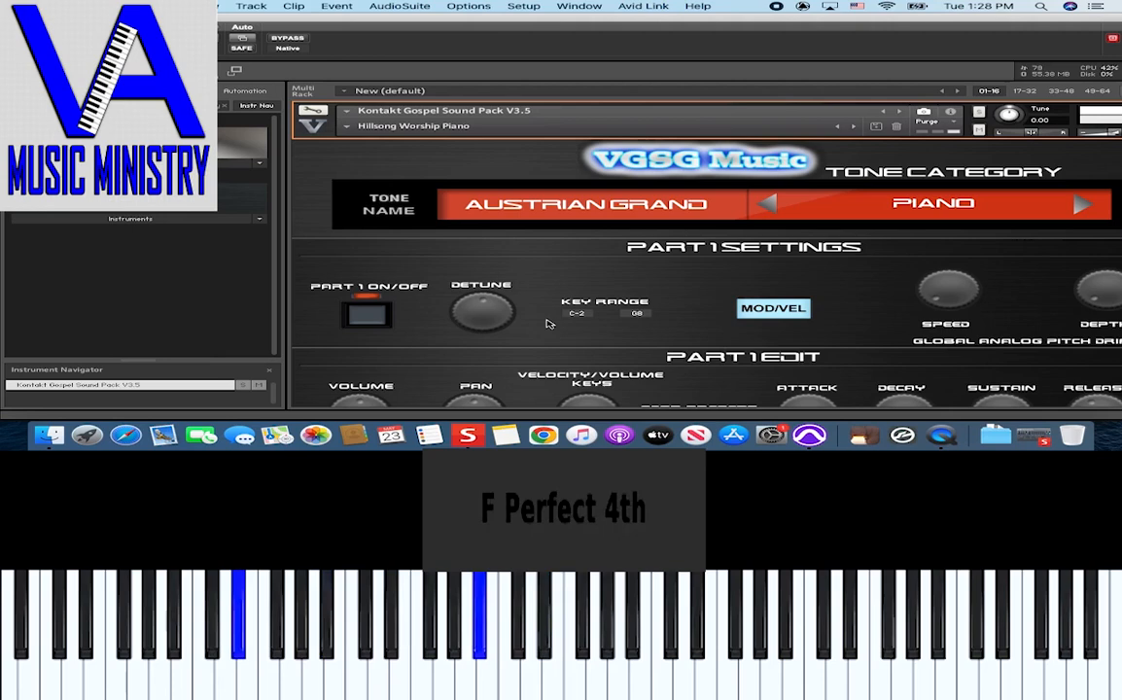
click(543, 622)
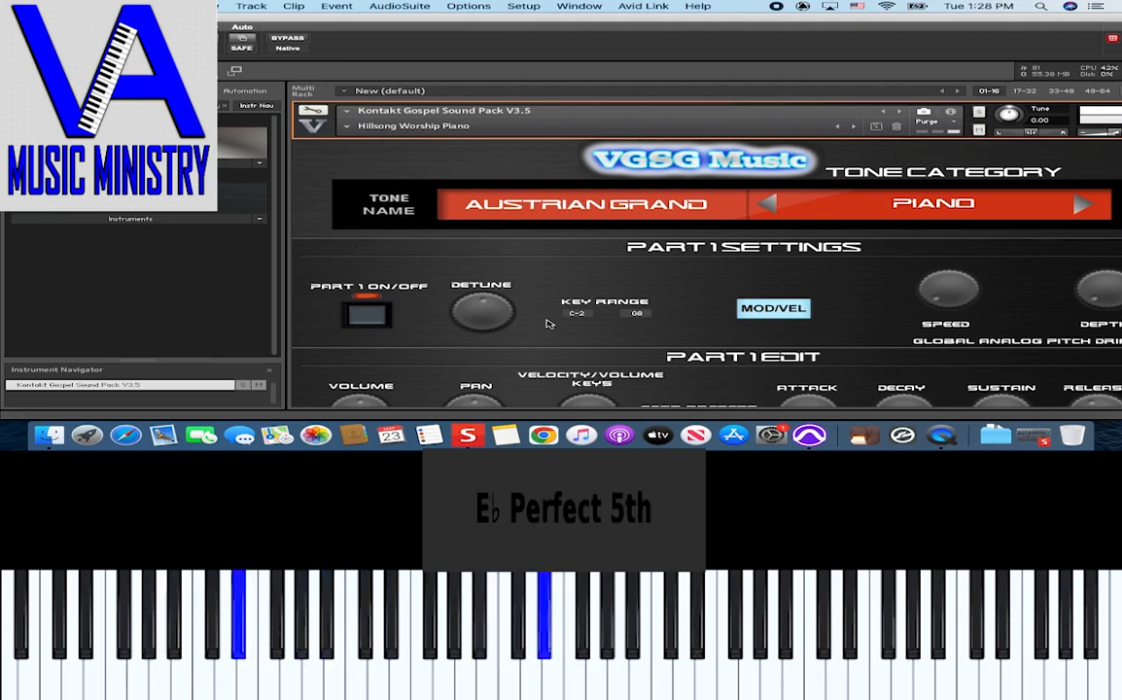
click(273, 632)
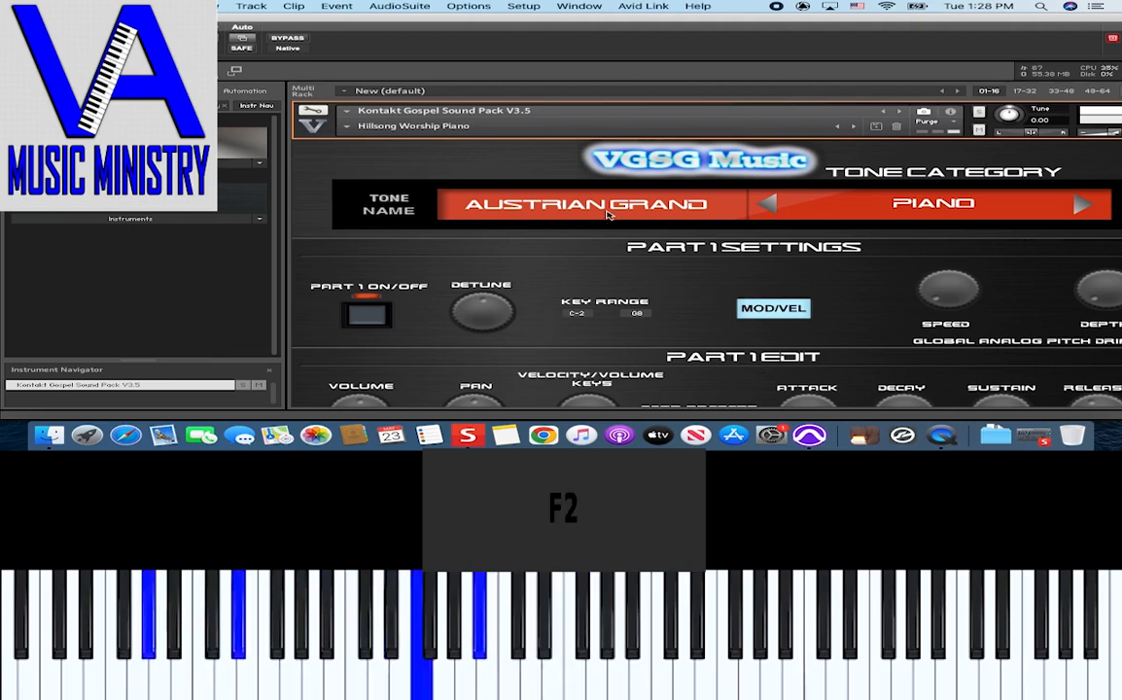
Switch Hillsong Worship Piano's Part 1 tone to S6 Natural Grand.
click(583, 204)
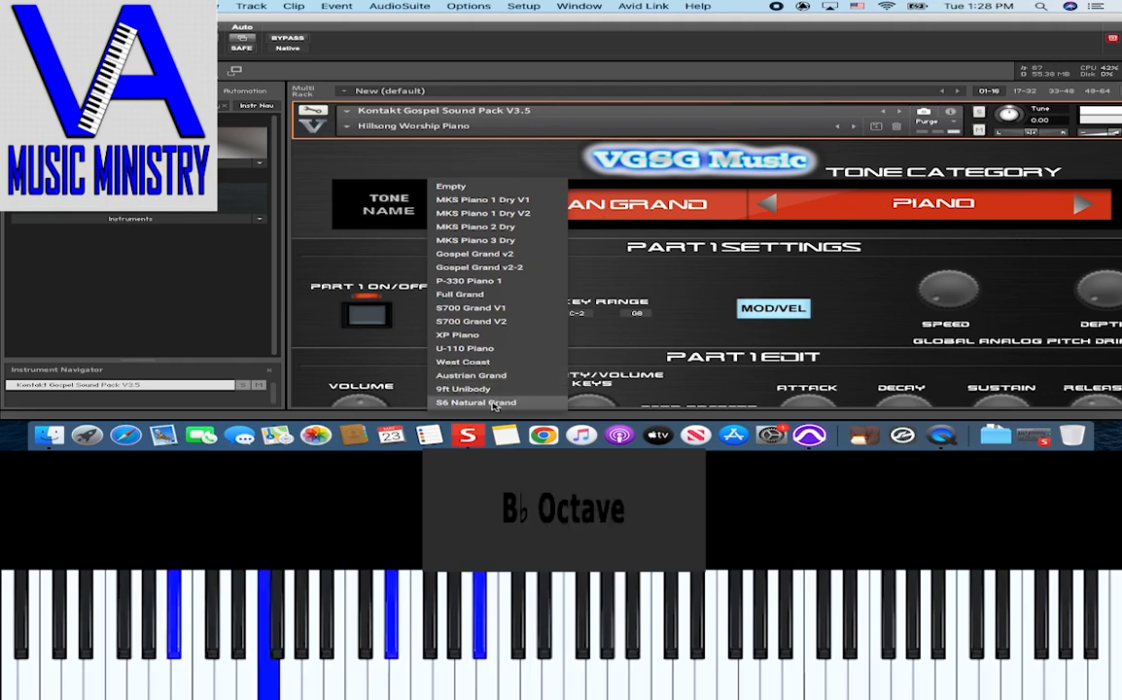
click(475, 401)
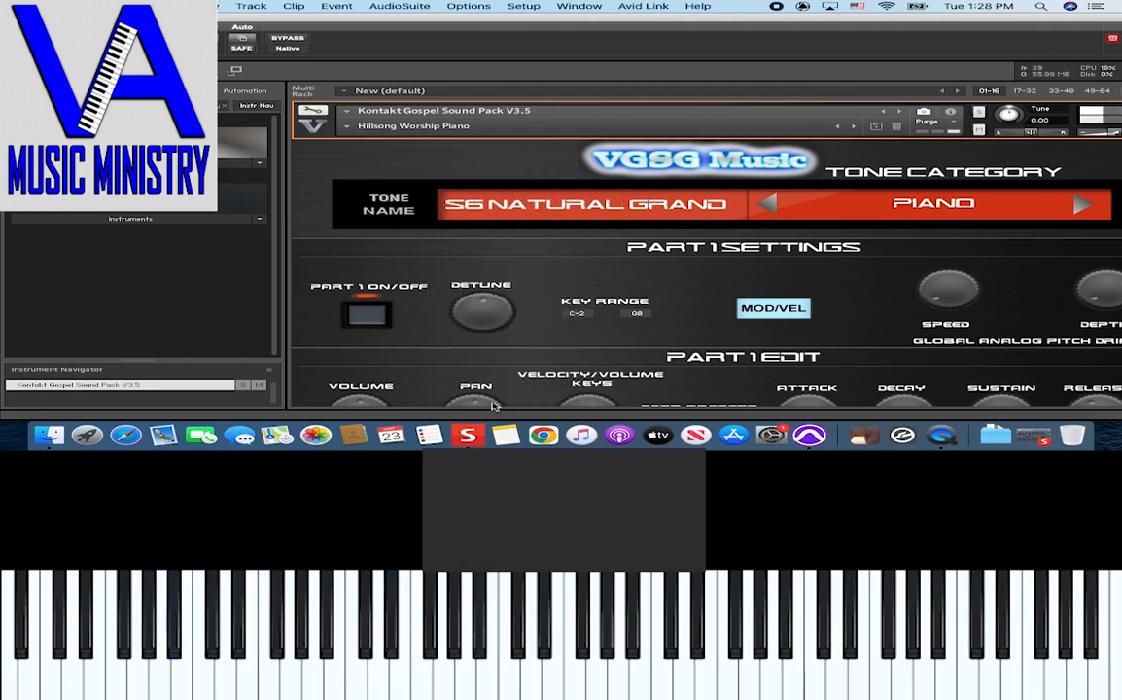
click(294, 632)
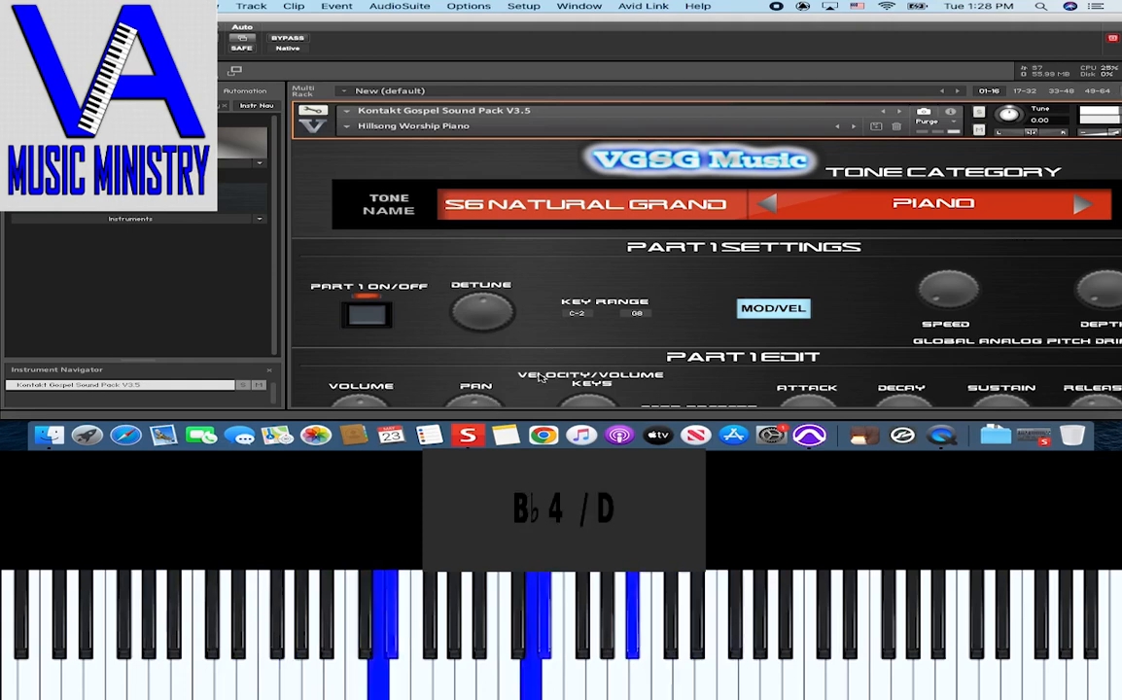
Change Part 1 to the West Coast tone and show the Keyboard Splits presets.
click(574, 204)
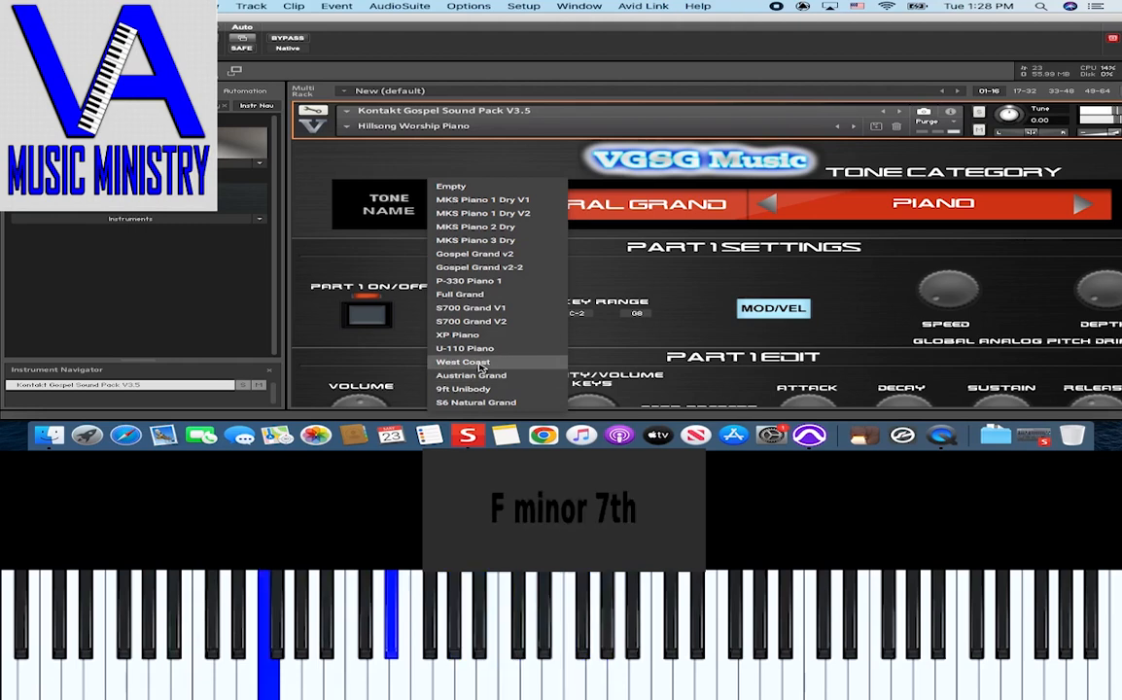
click(463, 362)
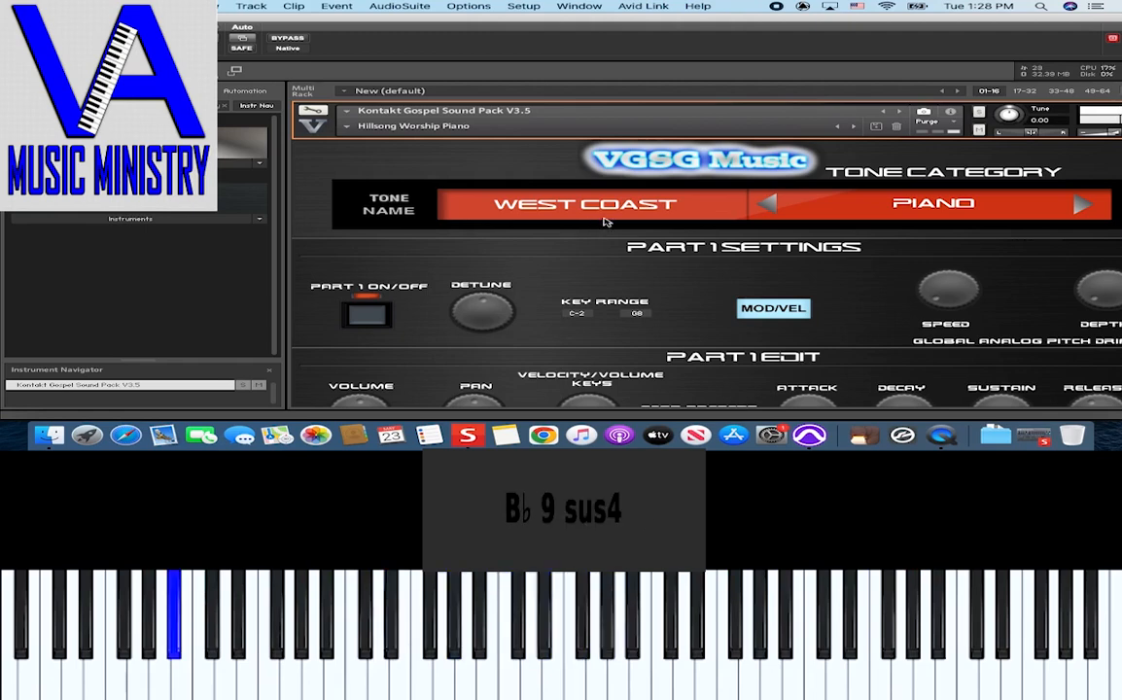
click(581, 204)
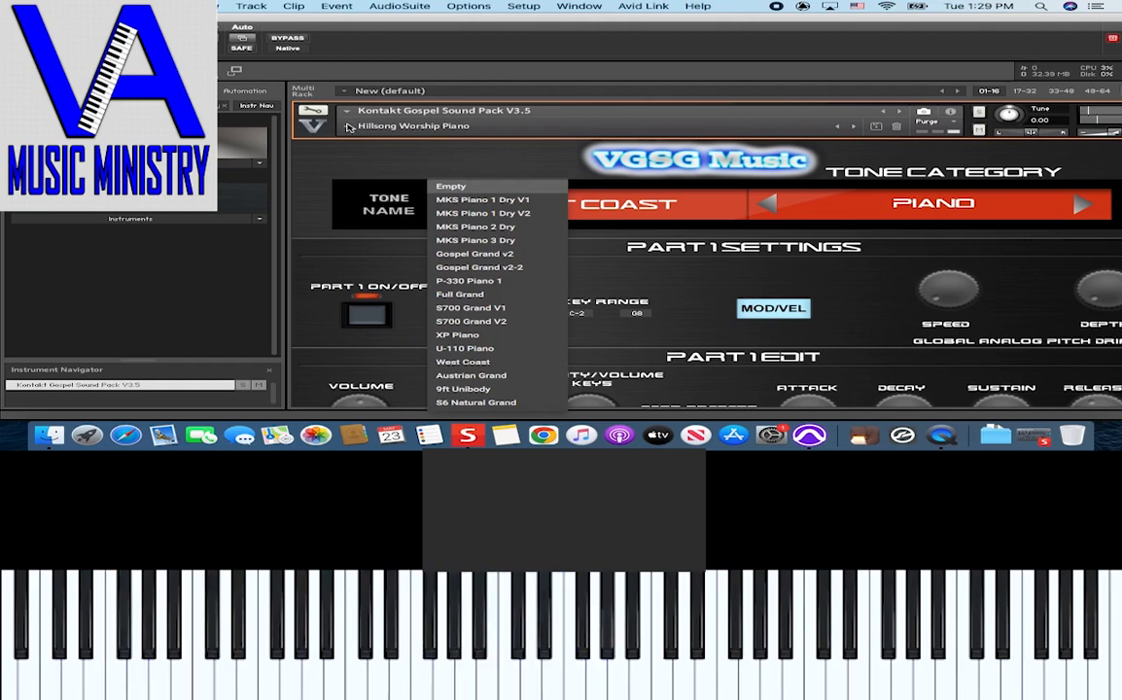
click(463, 362)
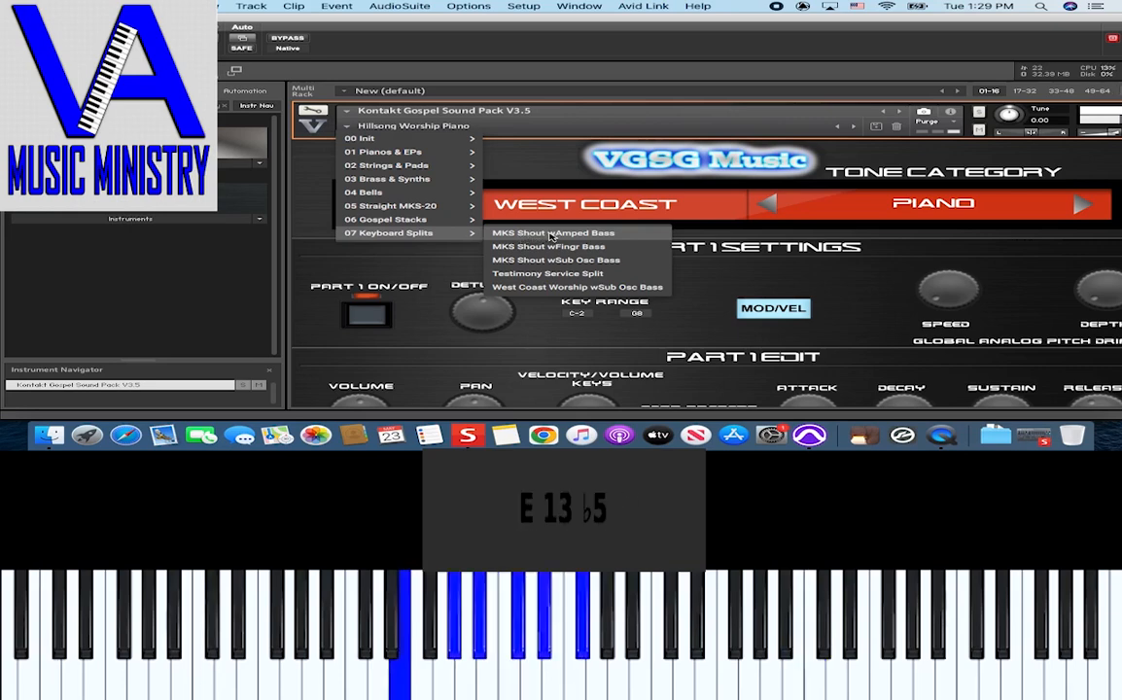
Load MKS Shout wAmped Bass, then switch to MKS Shout wFingr Bass from 07 Keyboard Splits.
click(552, 233)
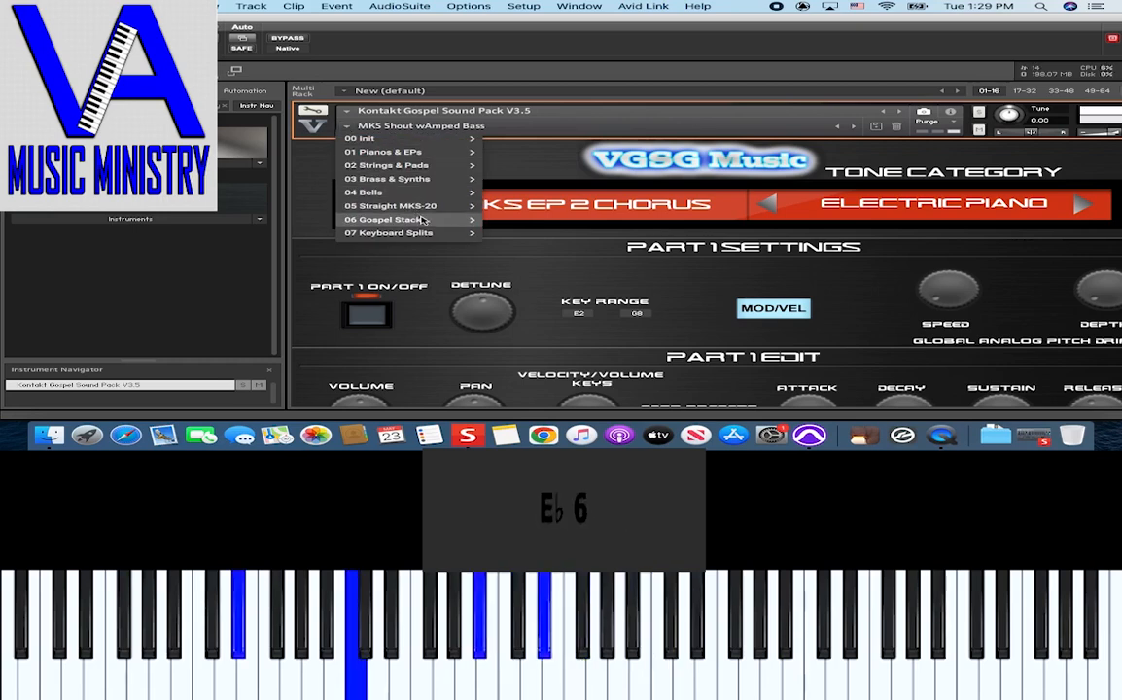
click(389, 233)
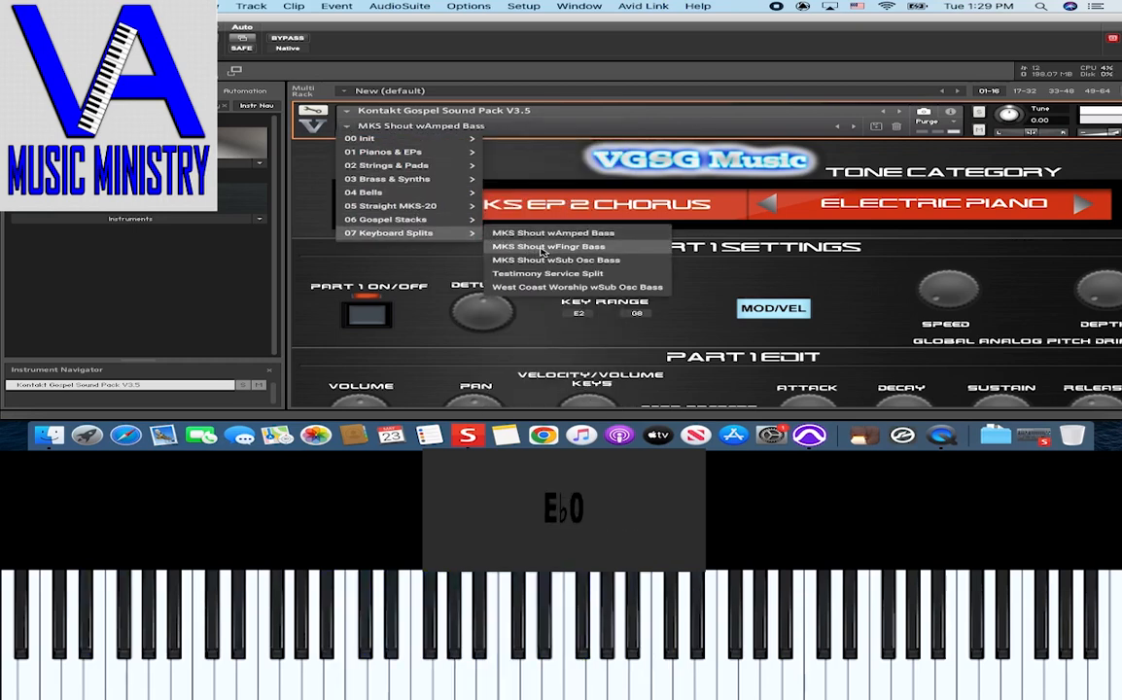
click(547, 246)
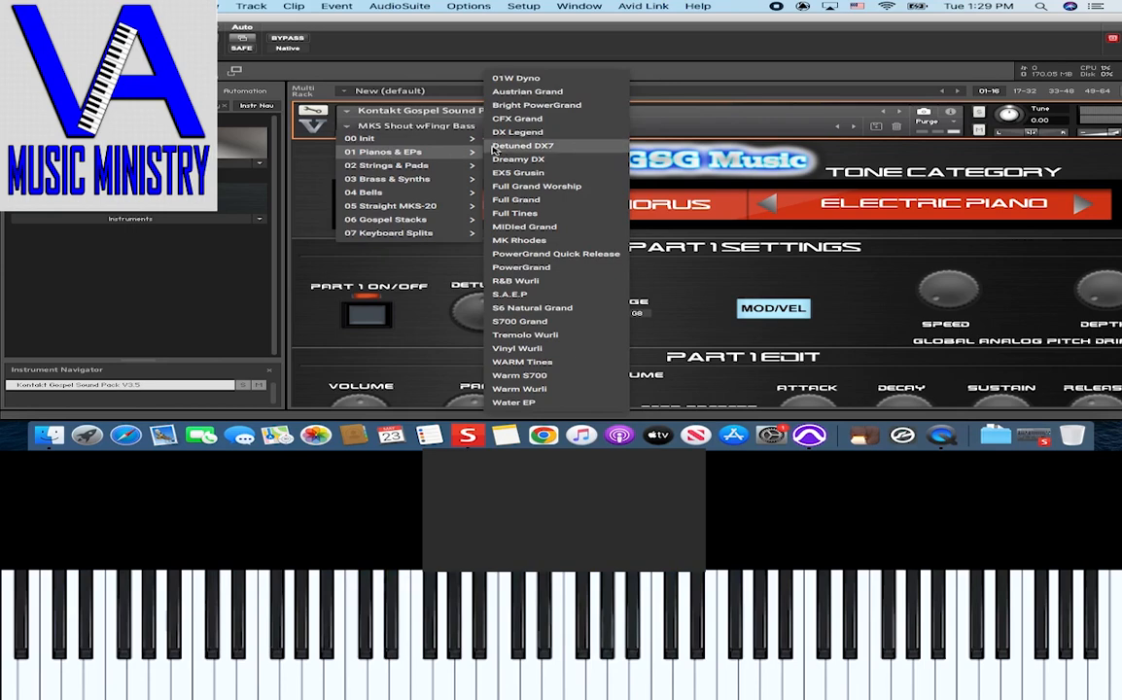
mouse_move(533, 92)
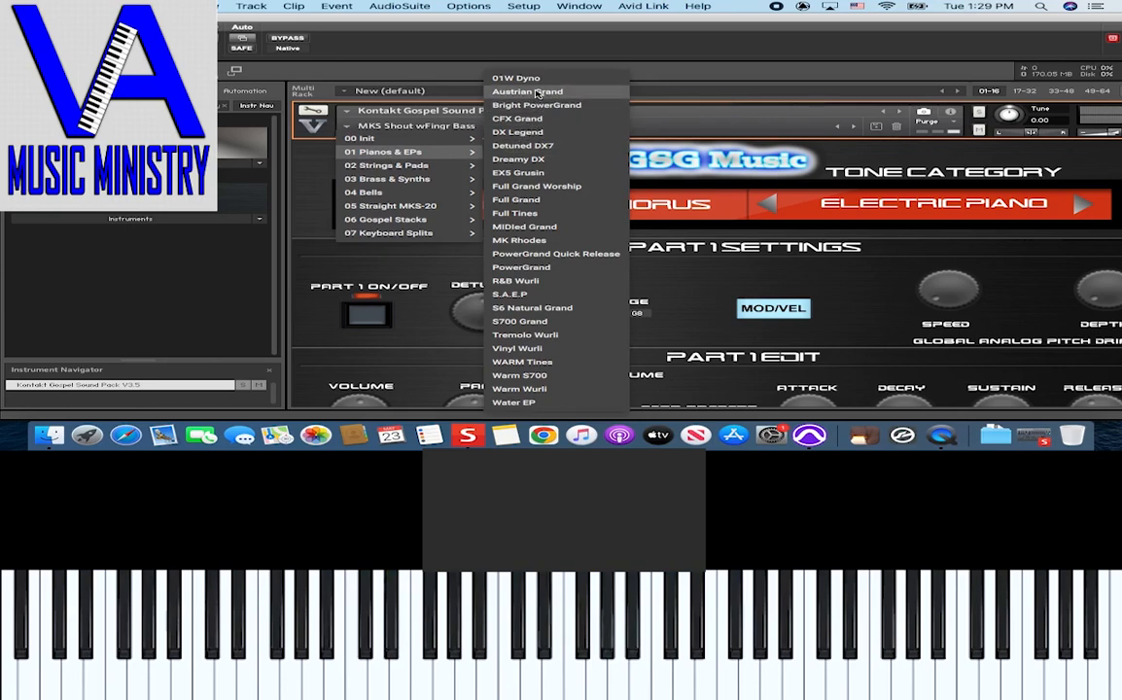
Load the 01W Dyno preset from 01 Pianos & EPs and show its electric piano tones.
click(516, 78)
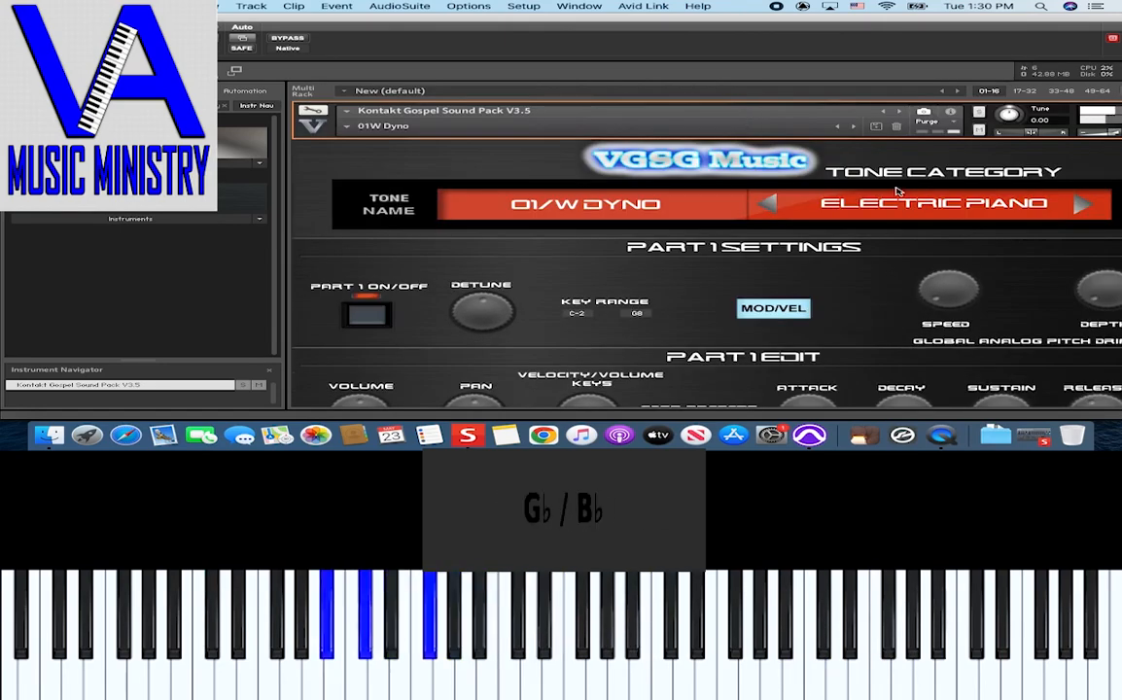
click(583, 203)
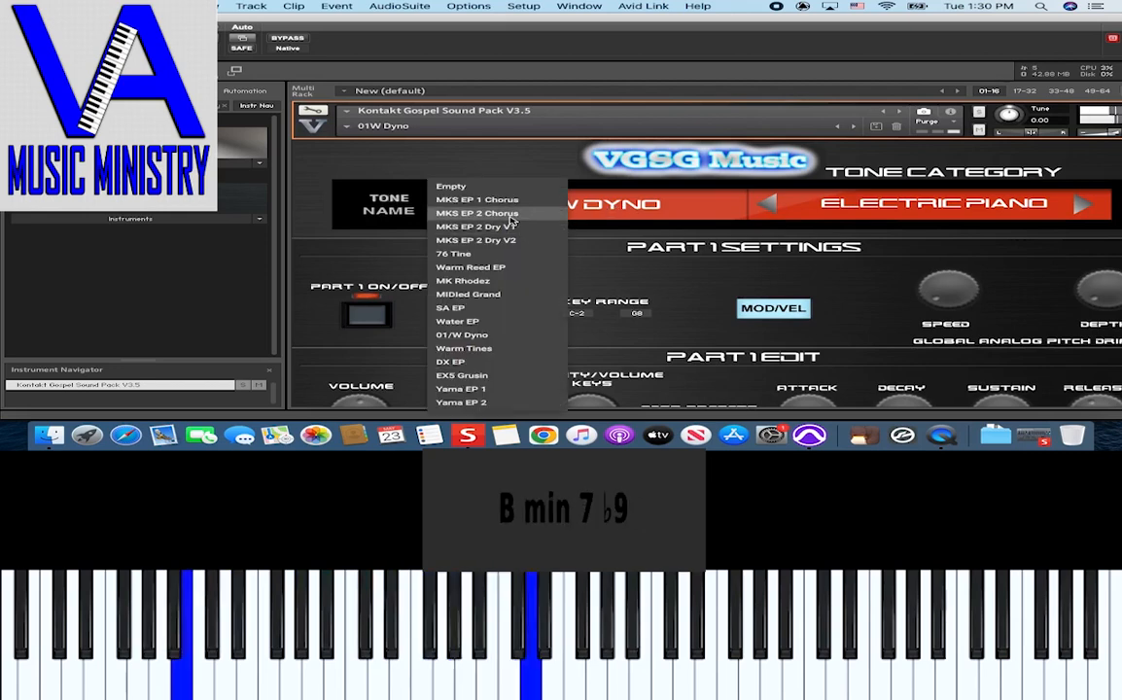
Set Part 2 to Warm Tines at -13.9 dB volume, then switch to Part 3.
click(477, 199)
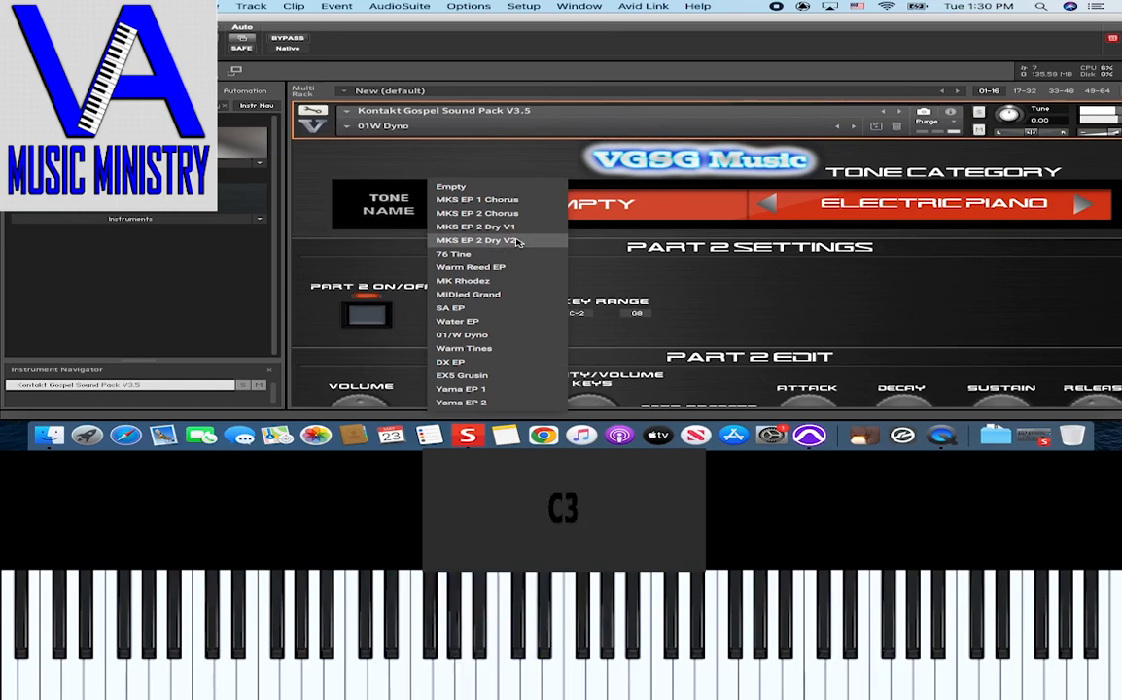
click(464, 348)
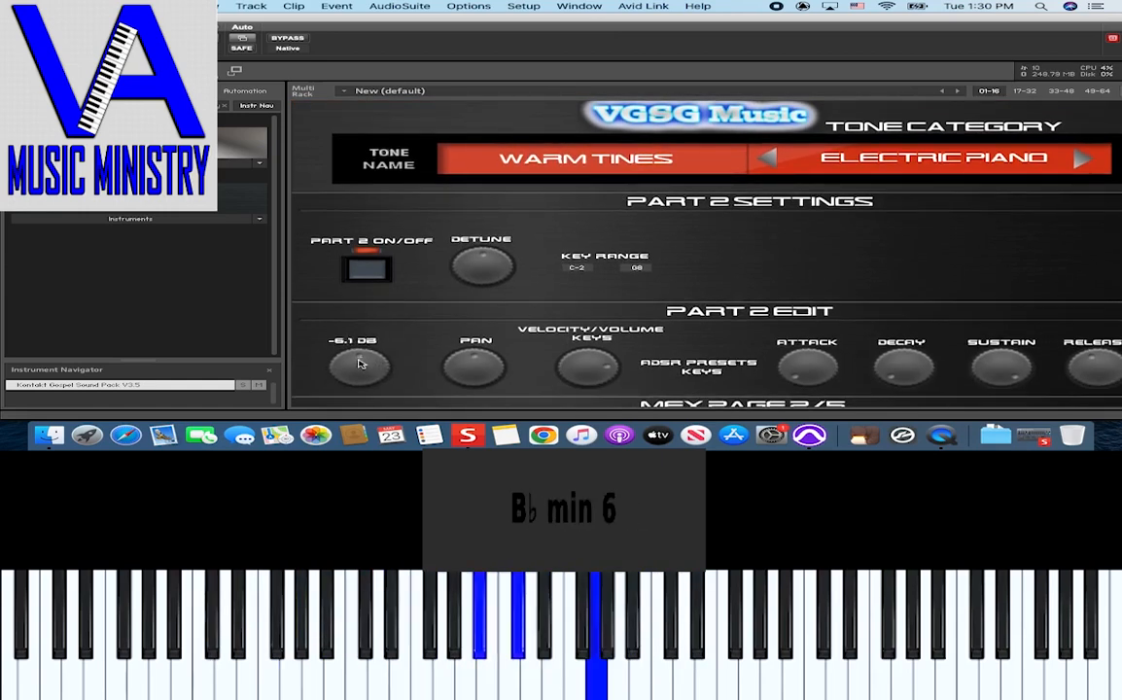
drag(360, 367, 340, 389)
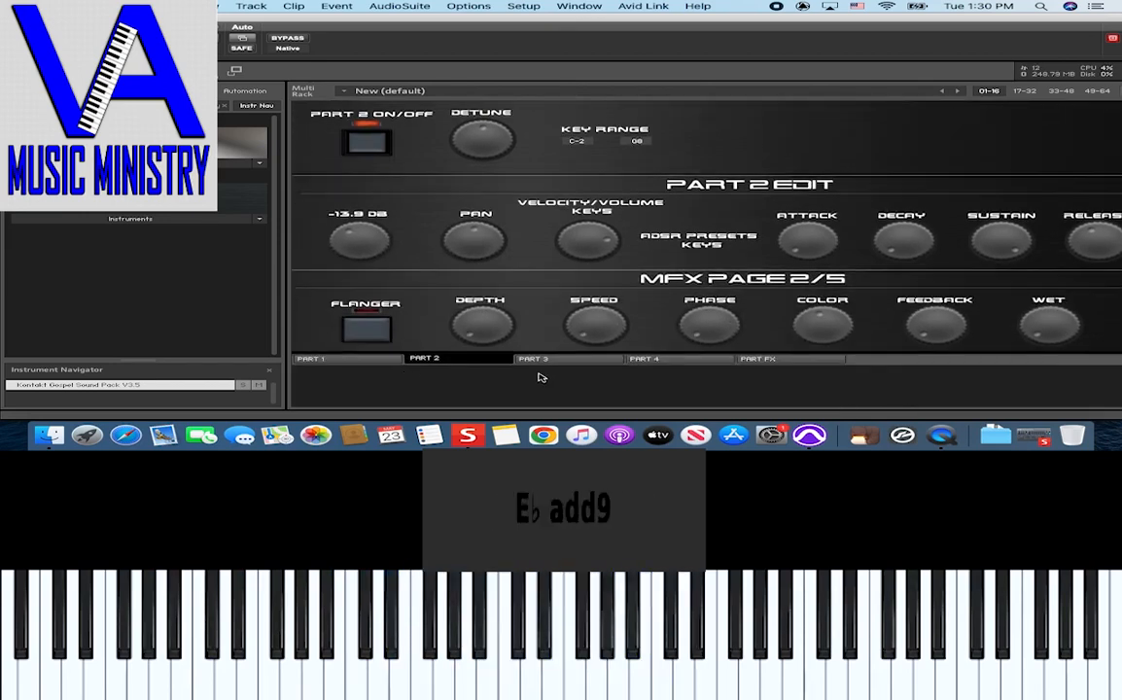
click(533, 357)
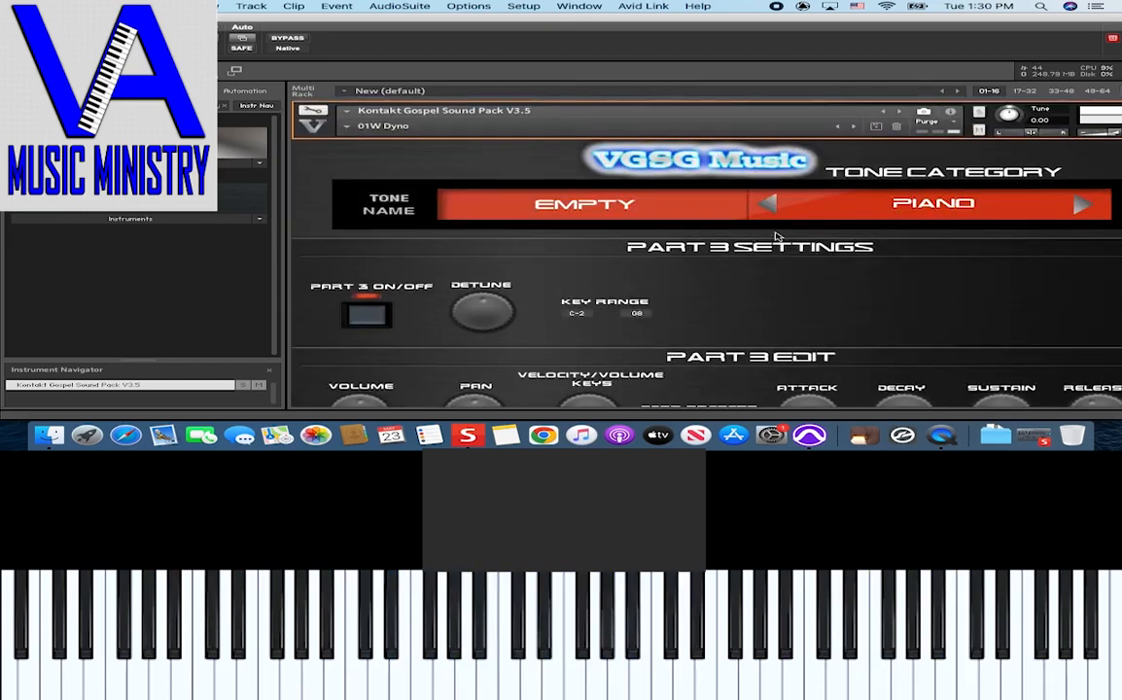
Step Part 3's tone category through Strings to Pads and choose the Analog pad.
click(1084, 205)
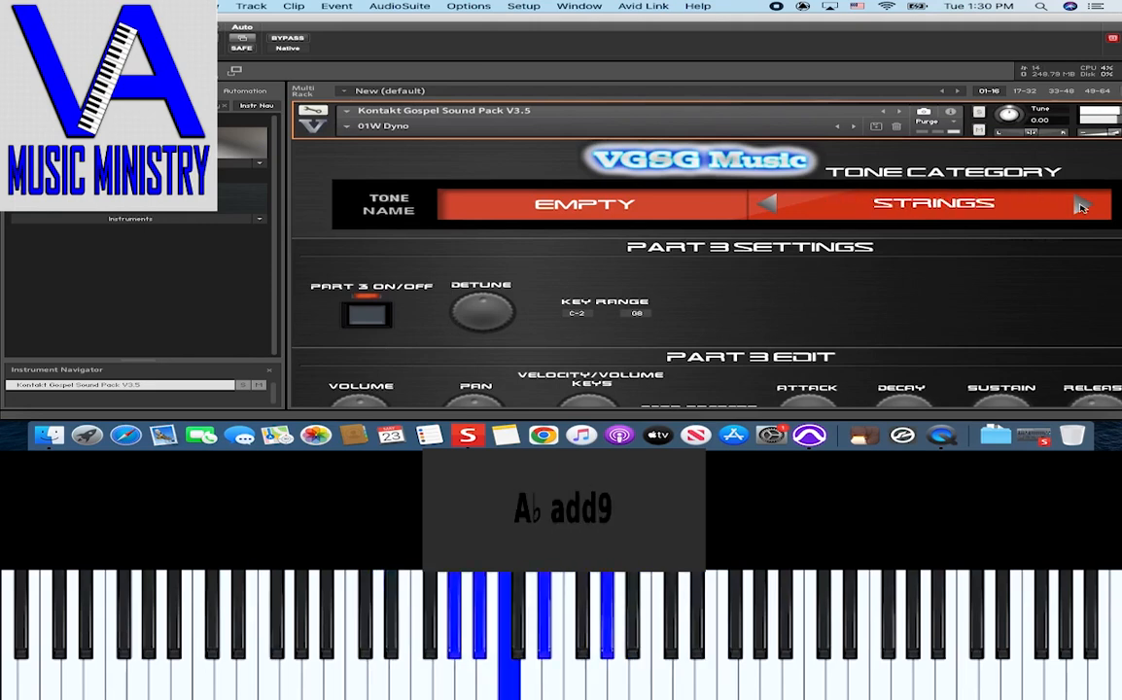
click(1083, 204)
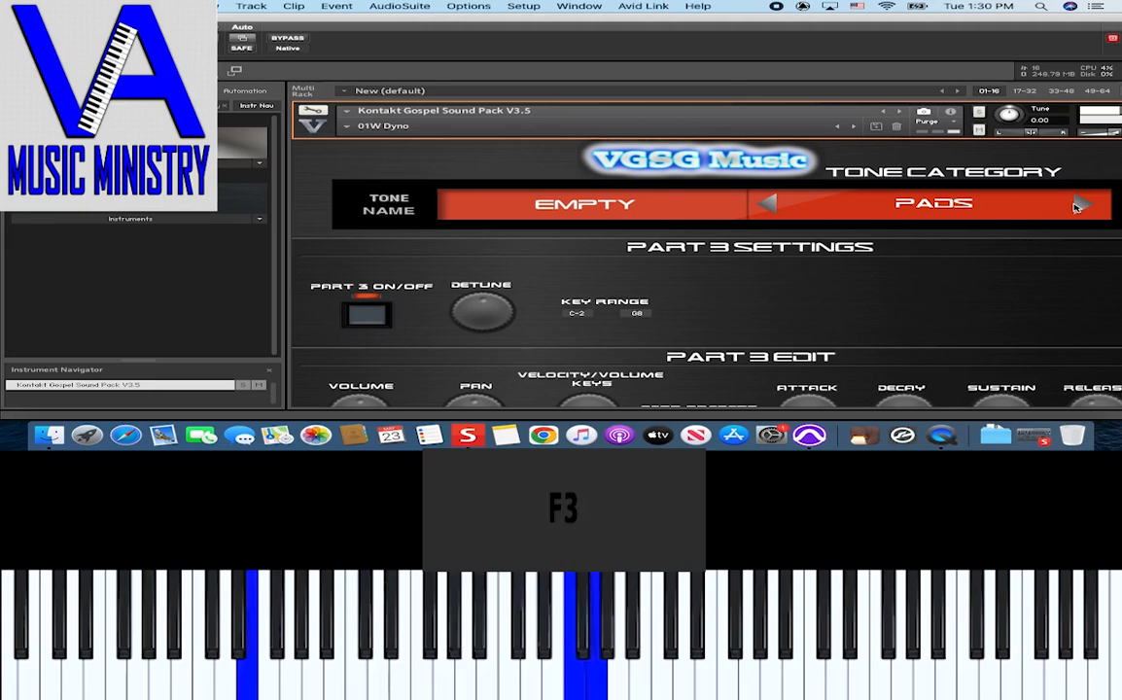
click(584, 204)
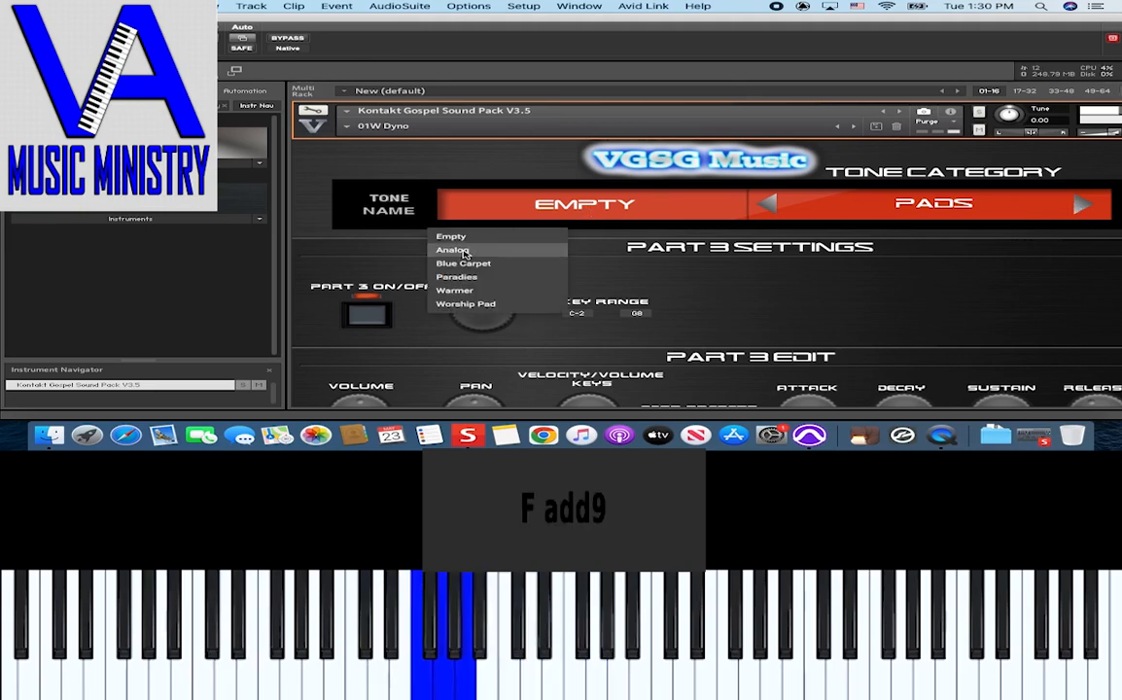
click(453, 250)
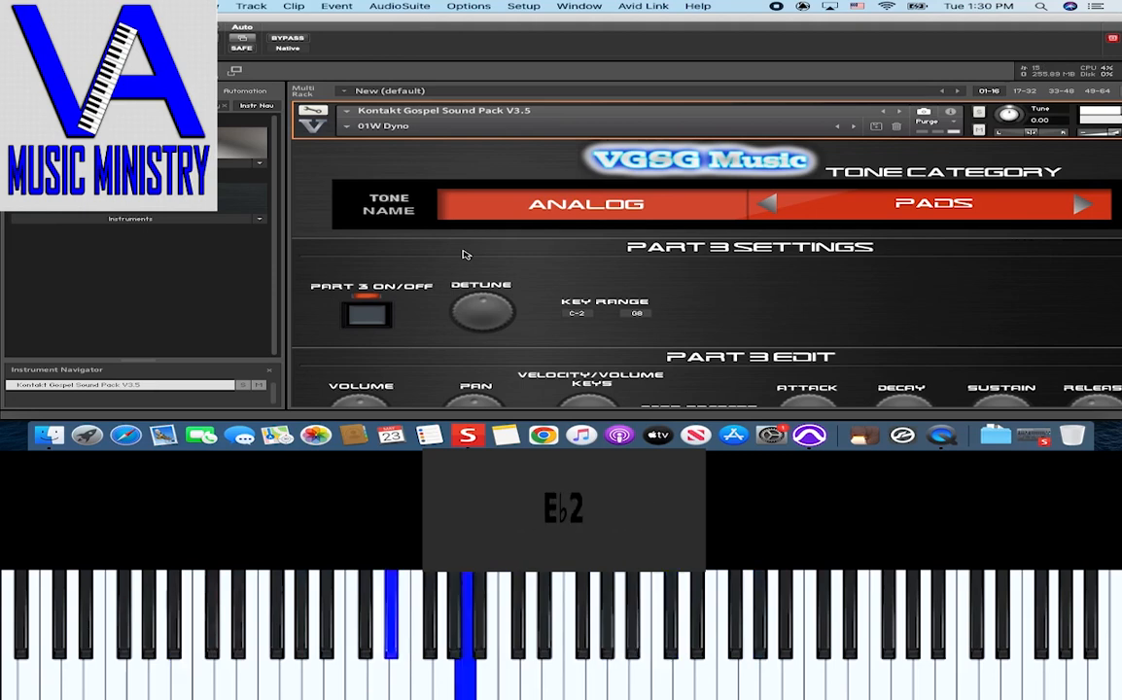
click(236, 632)
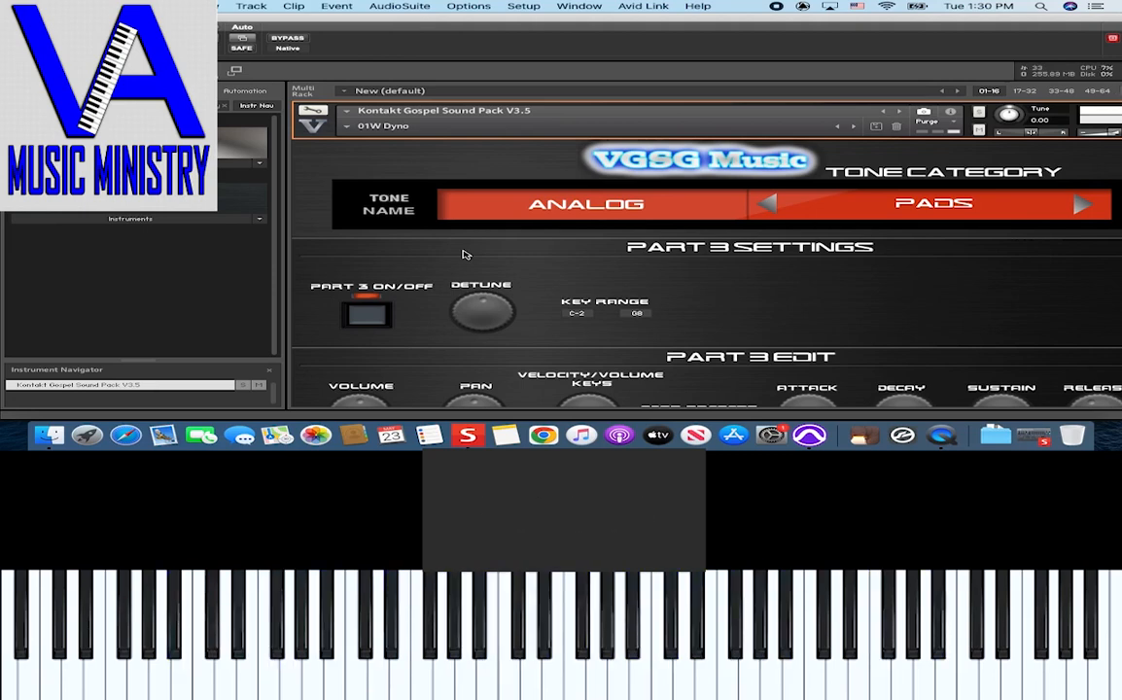
click(476, 603)
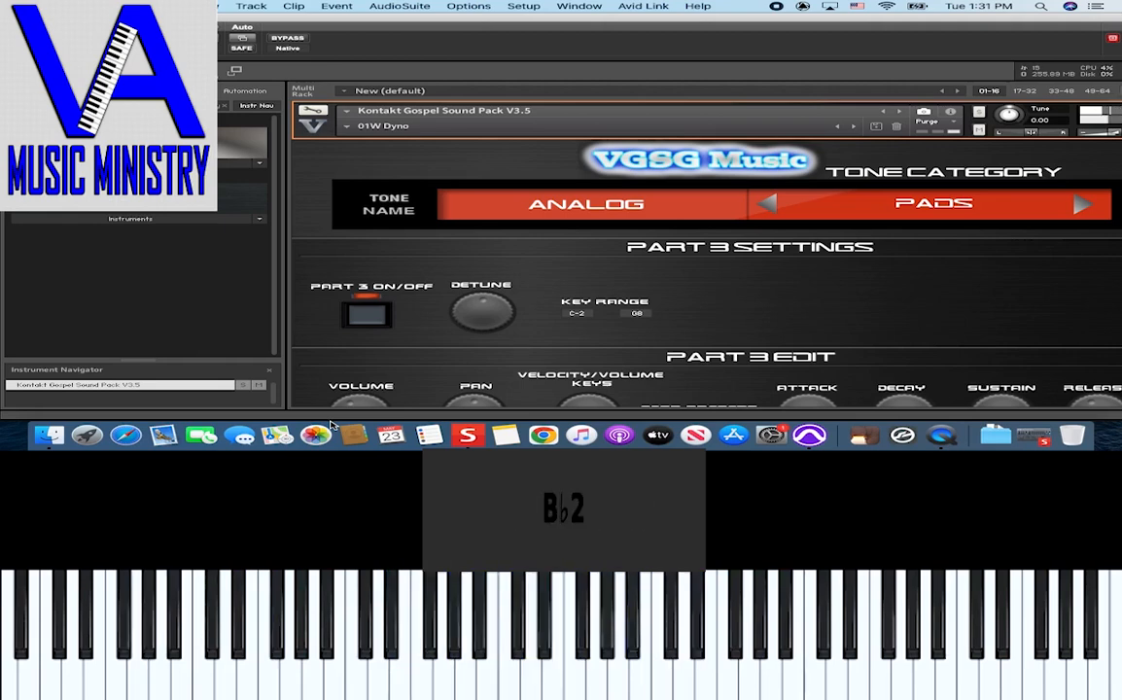
click(511, 633)
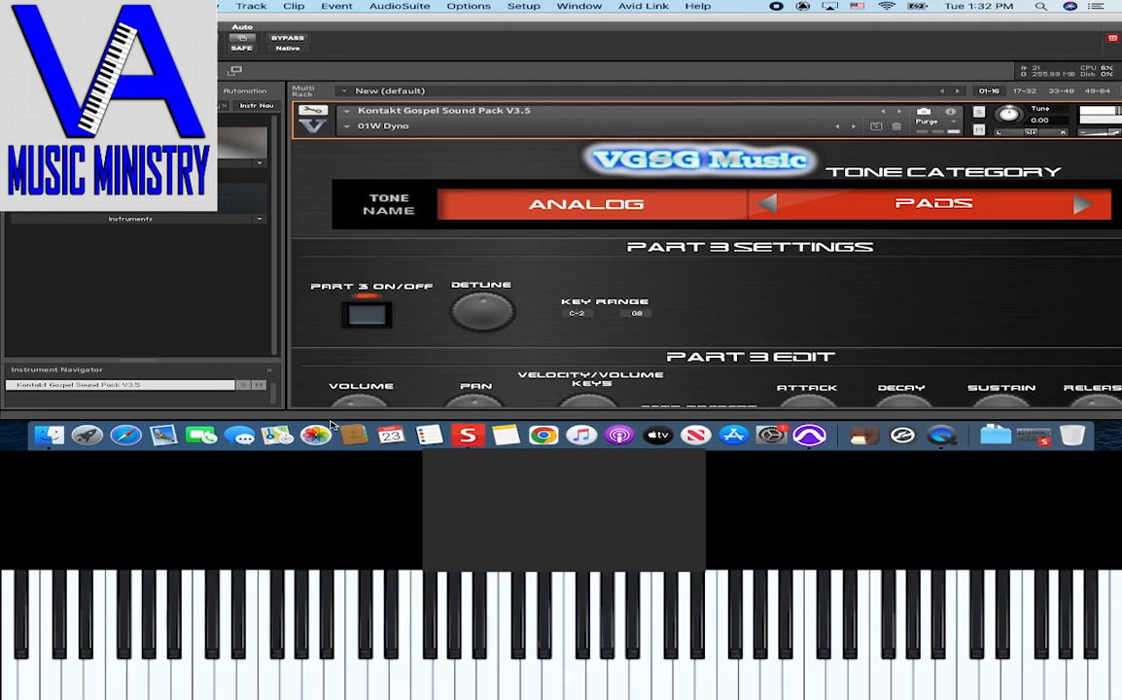
click(450, 632)
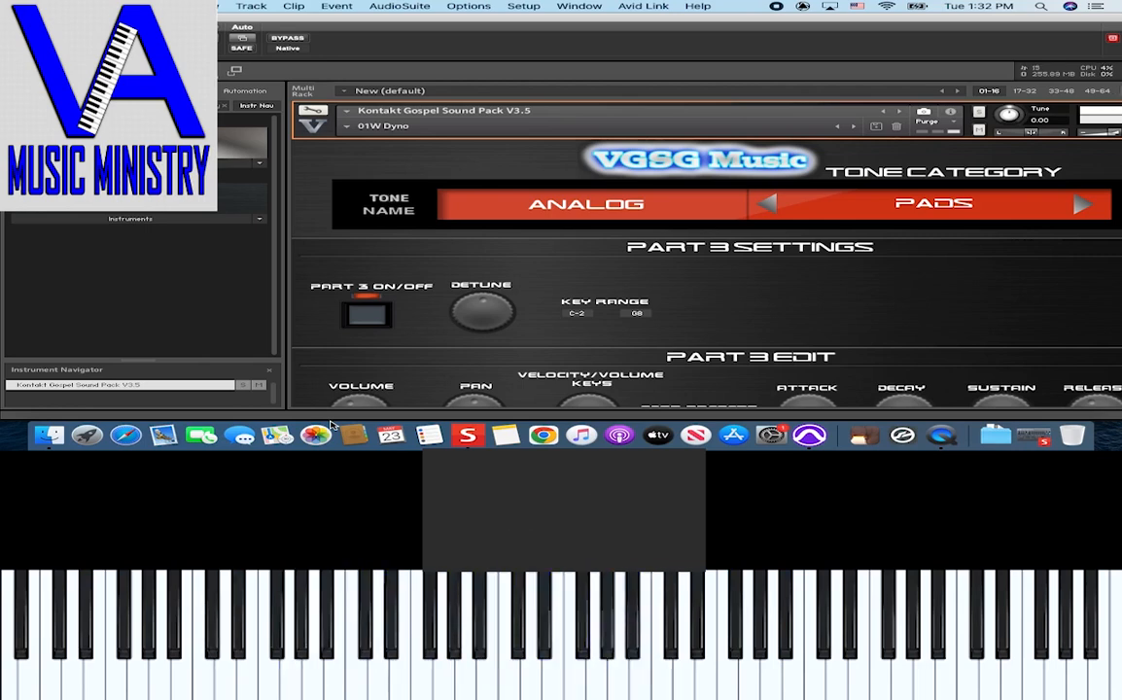
click(291, 632)
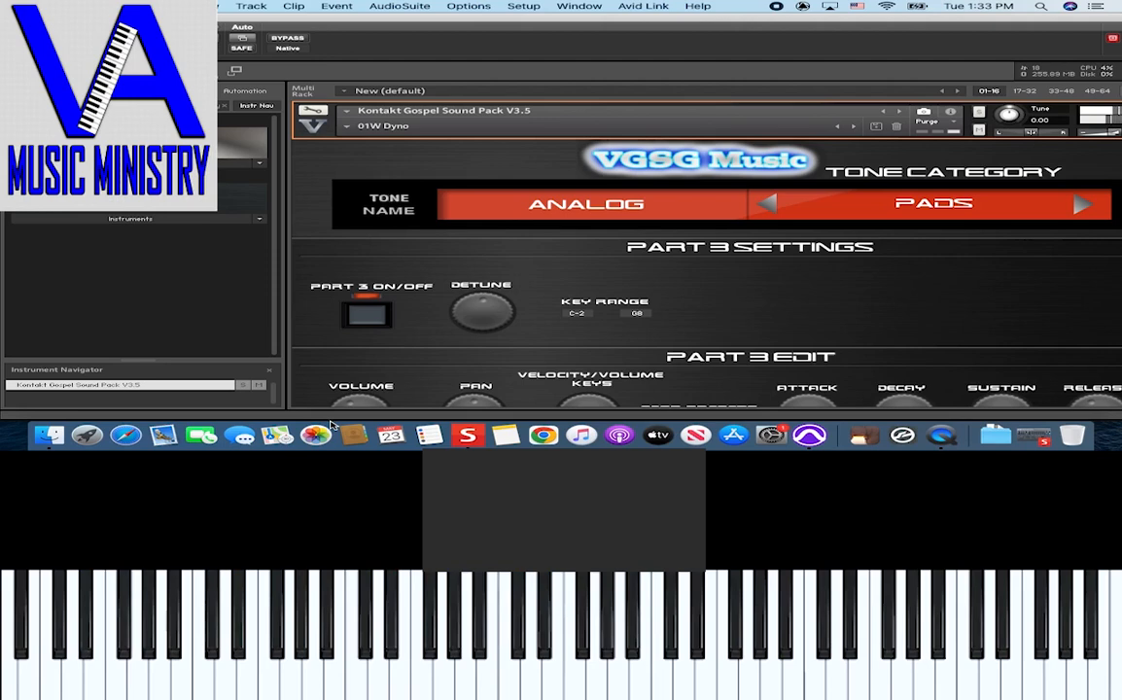
click(440, 632)
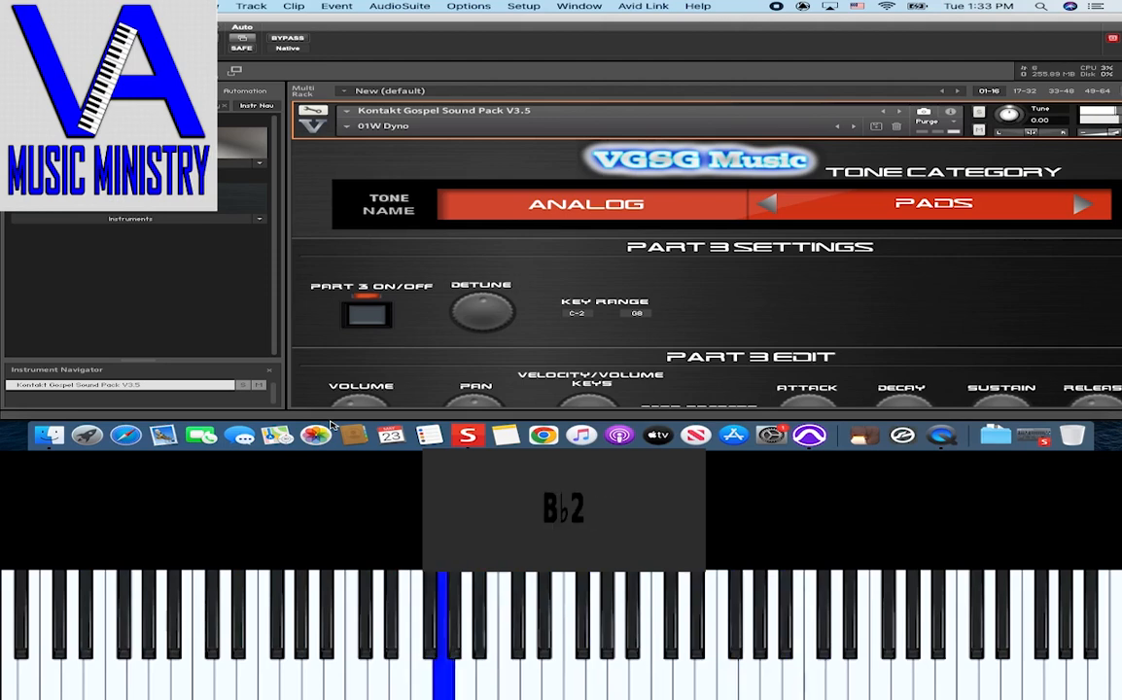